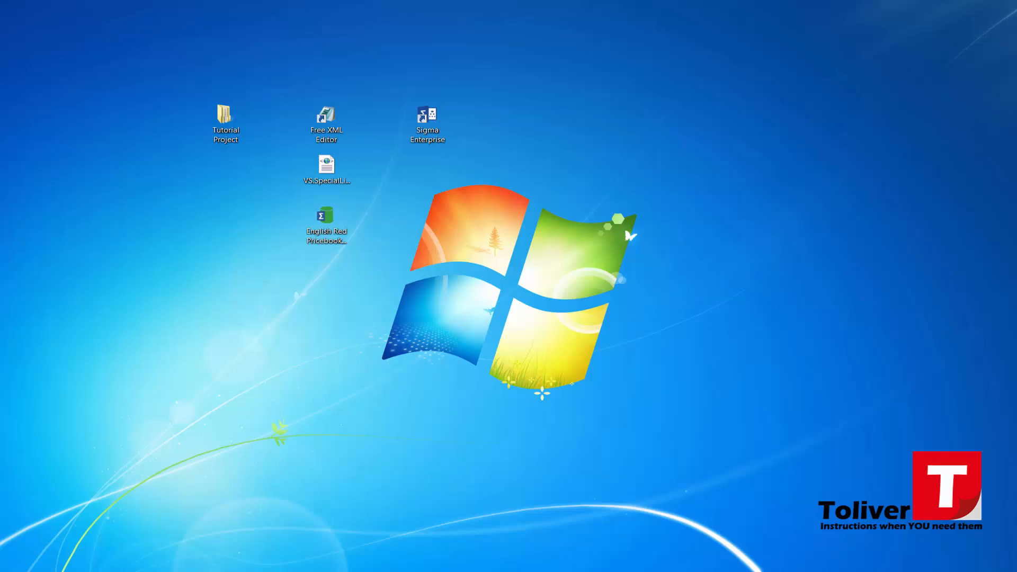
# Launch Sigma Enterprise and browse the V&S Prisdatabaser 2014 library dropdown to its Netto list.
pyautogui.doubleClick(427, 114)
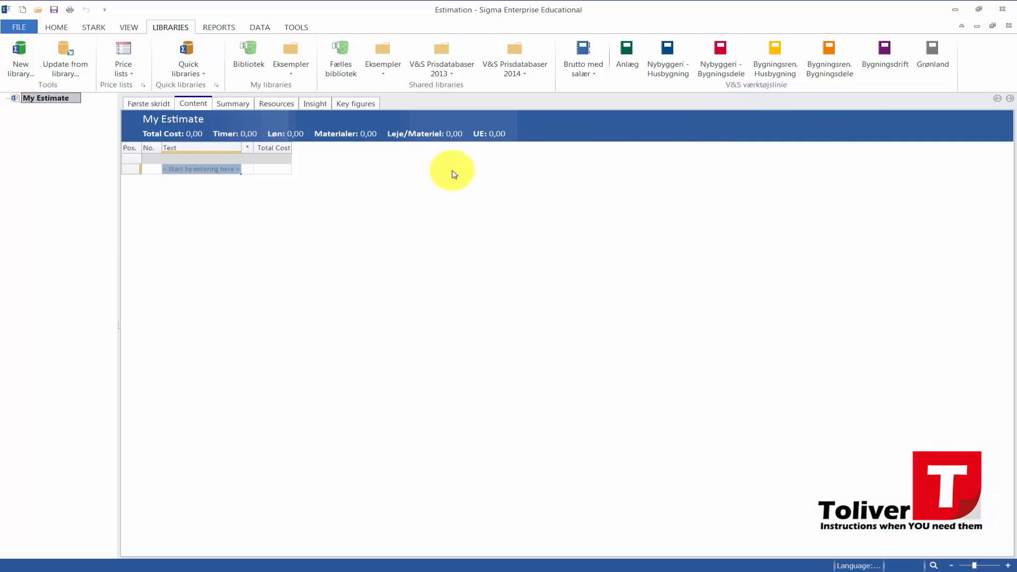
pyautogui.moveTo(170, 27)
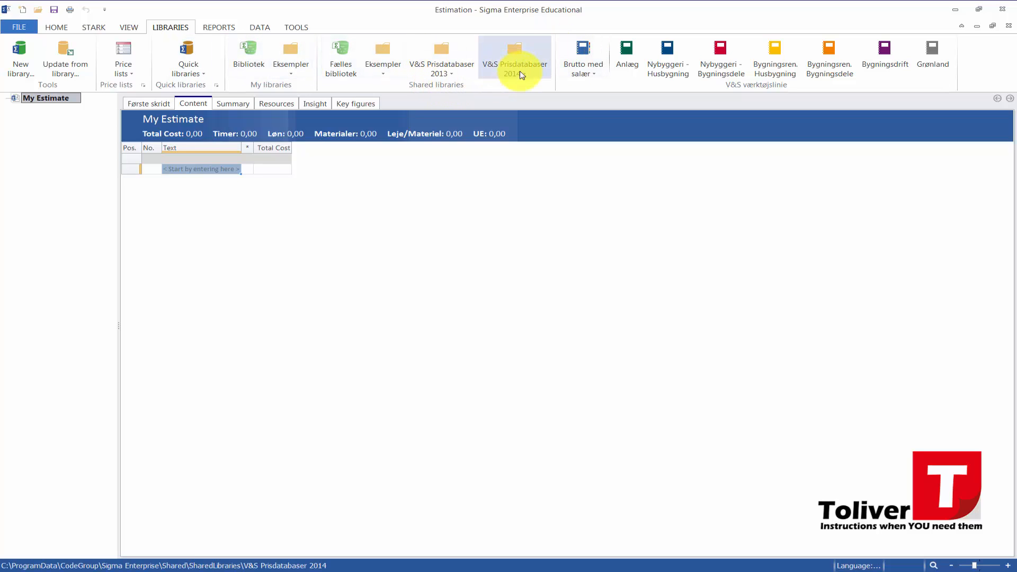
pyautogui.click(515, 58)
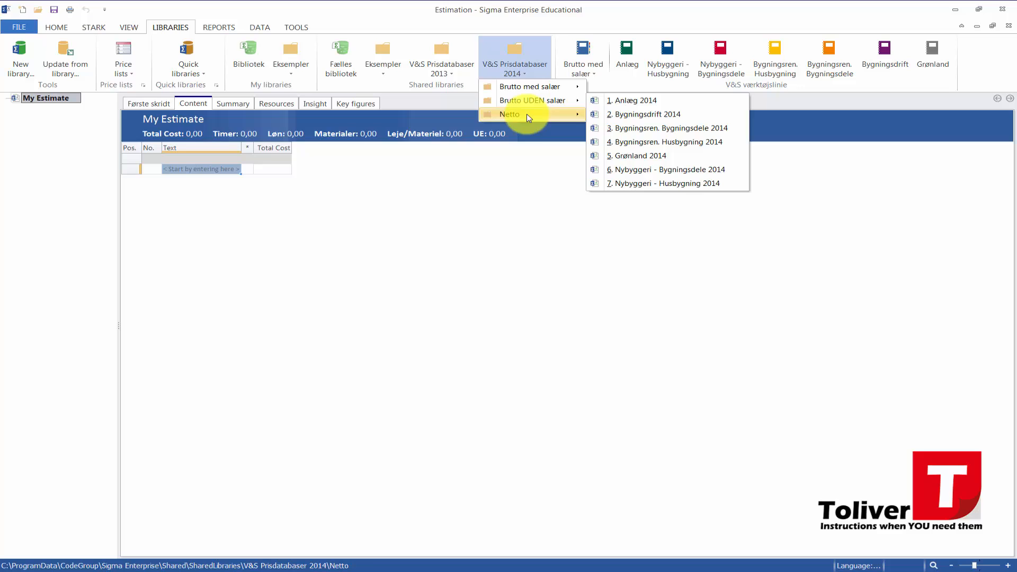
pyautogui.moveTo(529, 86)
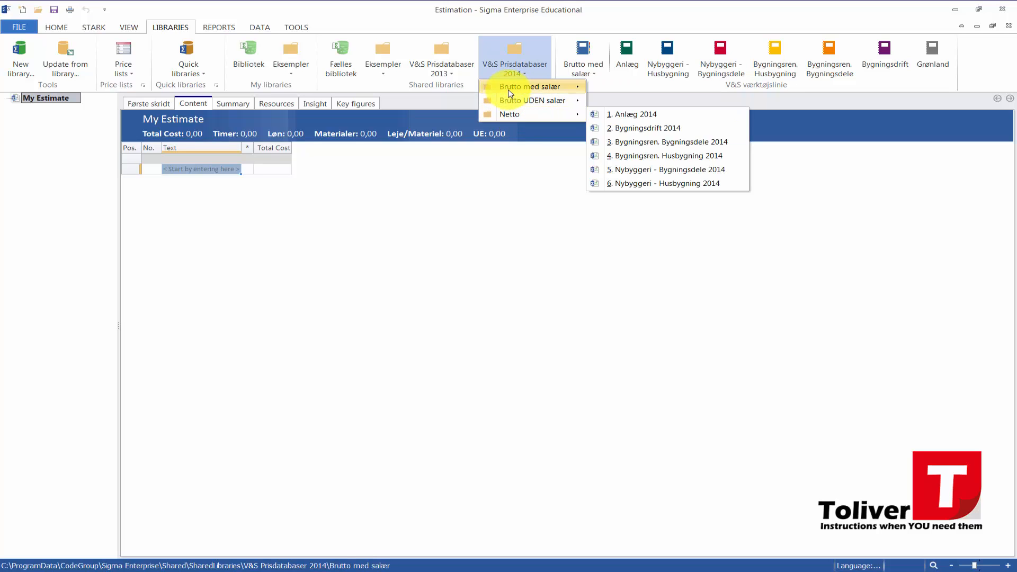
pyautogui.moveTo(509, 115)
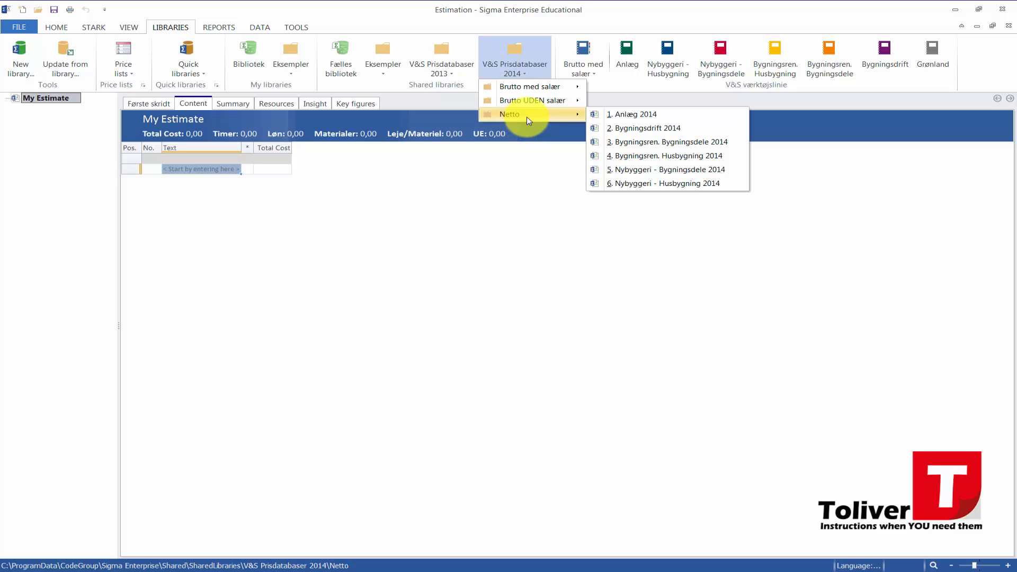
pyautogui.moveTo(501, 125)
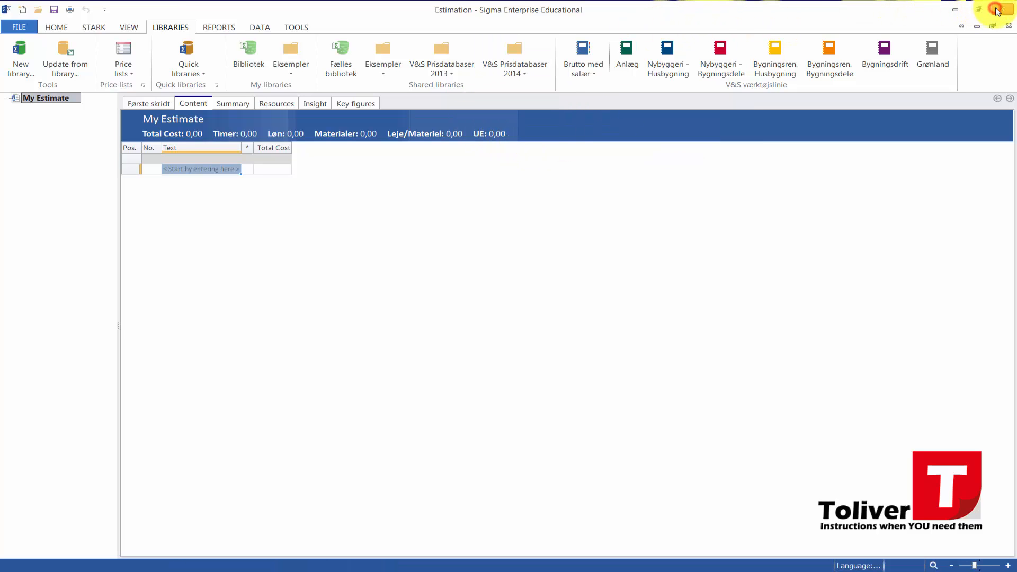
# Close Sigma Enterprise and show Local Disk (C:) in Windows Explorer.
pyautogui.click(997, 9)
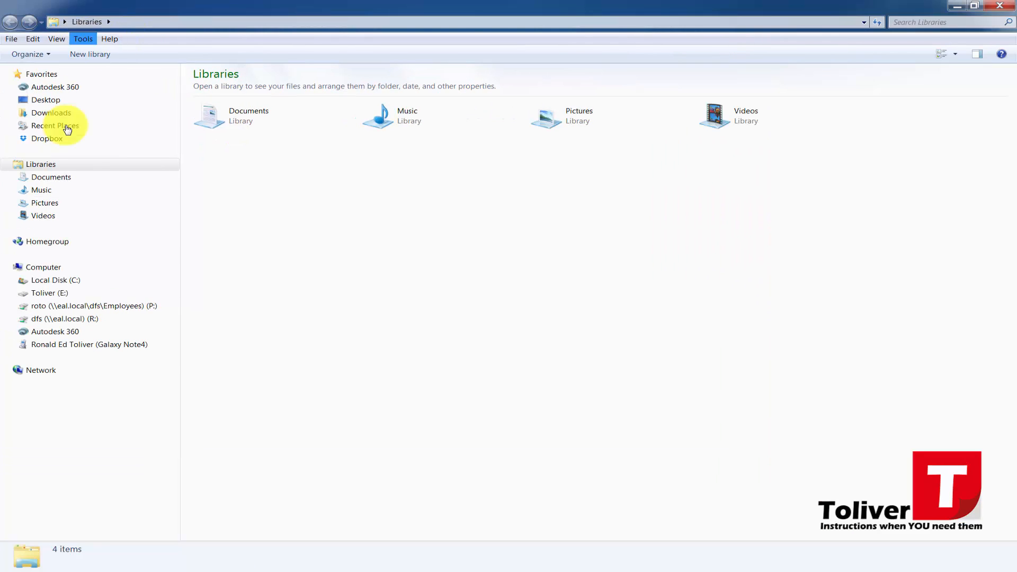
pyautogui.click(56, 280)
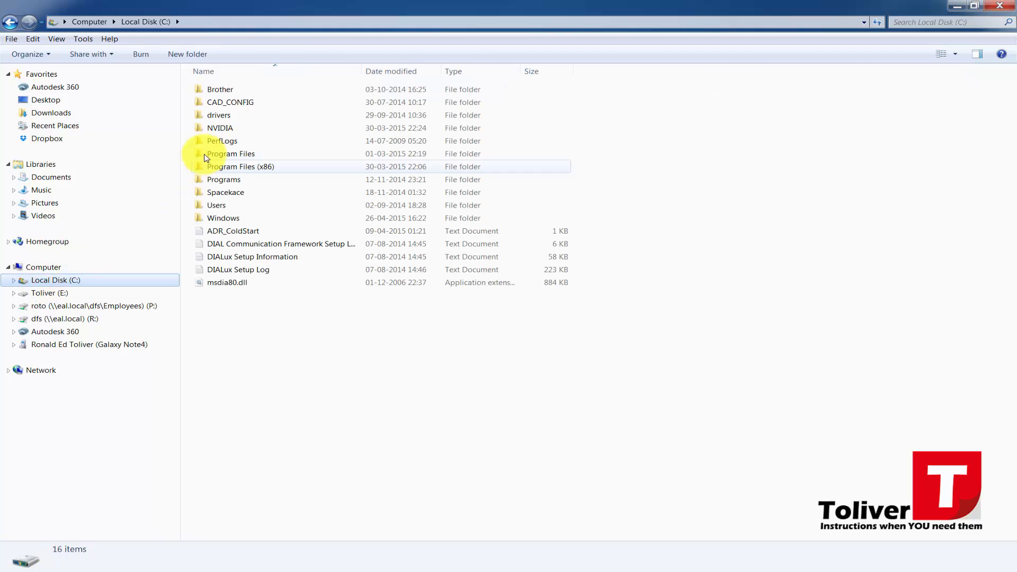
pyautogui.moveTo(219, 114)
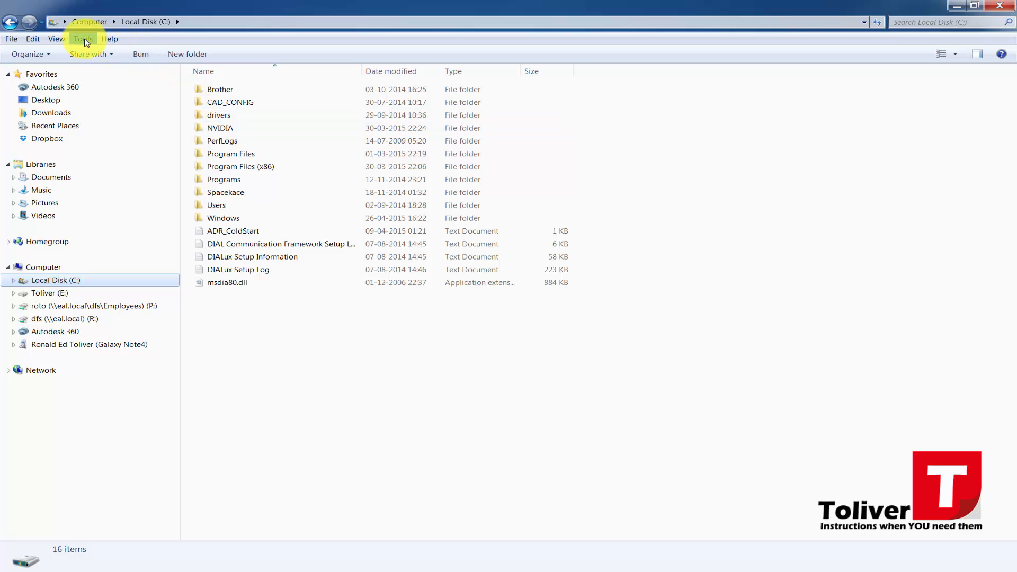
# Look through the Tools, Help and Organize menus for the folder options.
pyautogui.click(82, 39)
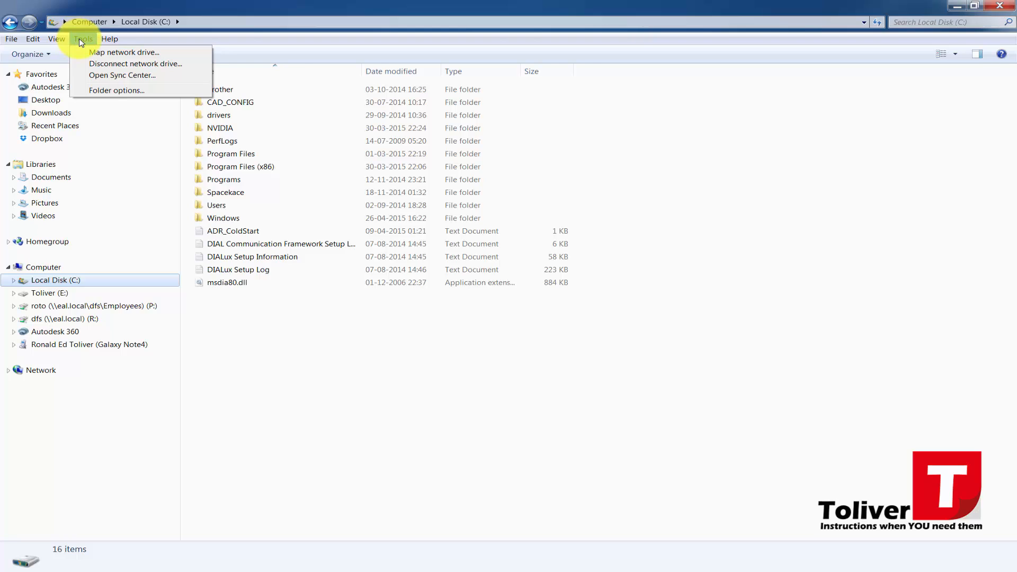
pyautogui.click(109, 40)
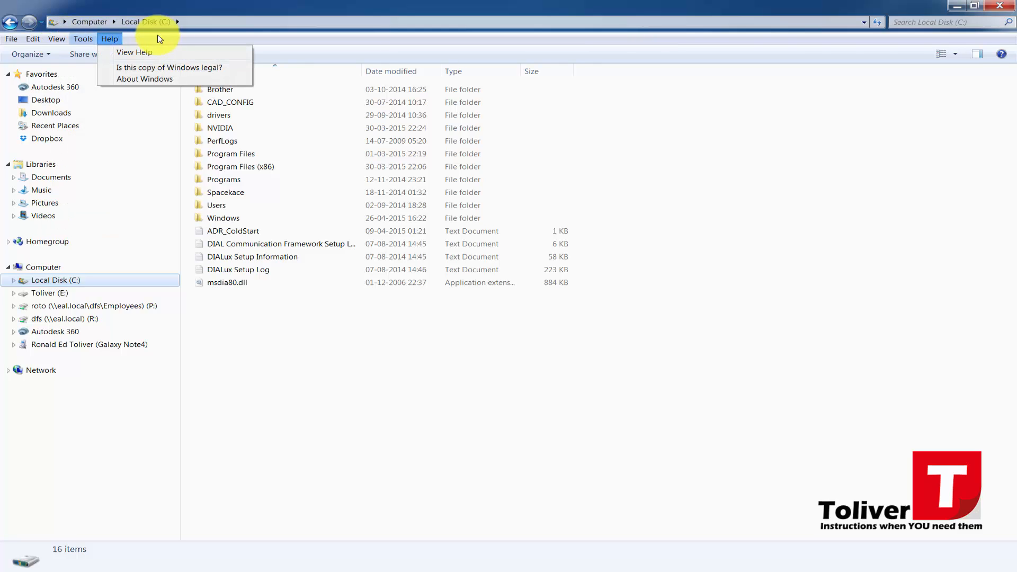
pyautogui.click(28, 54)
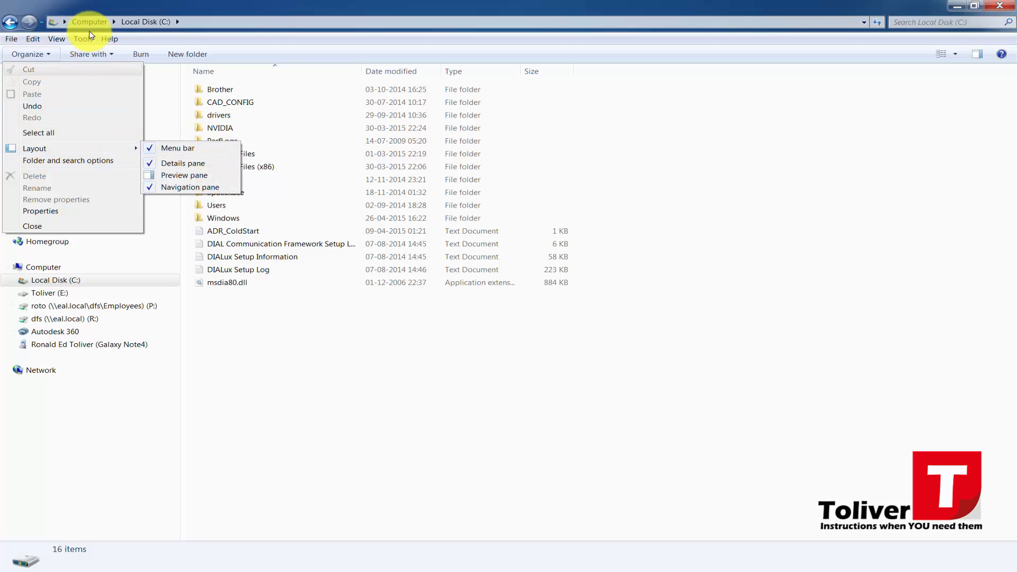
pyautogui.click(82, 39)
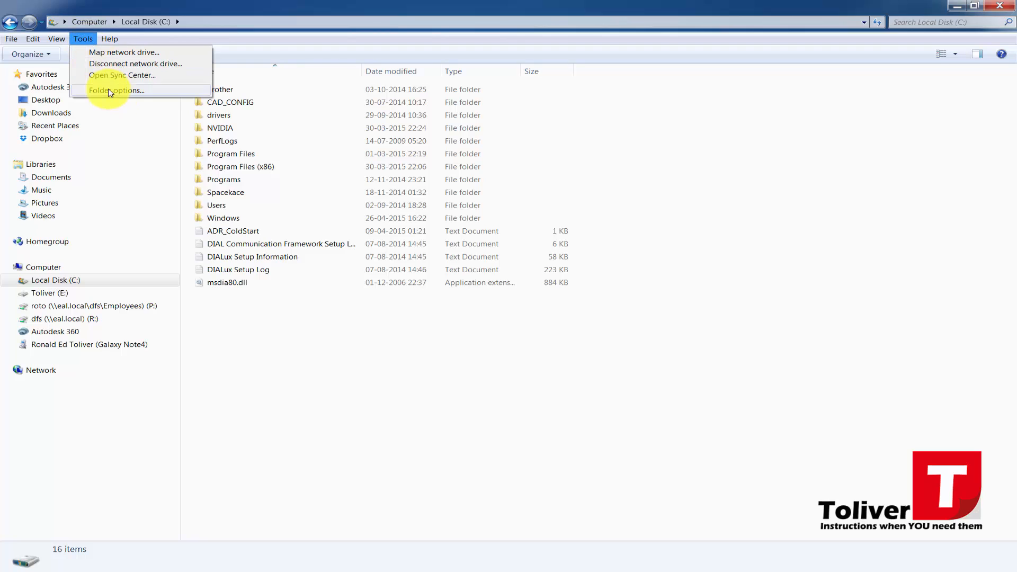
# In Folder Options View settings, show hidden files, folders and drives and unhide known file extensions.
pyautogui.click(117, 90)
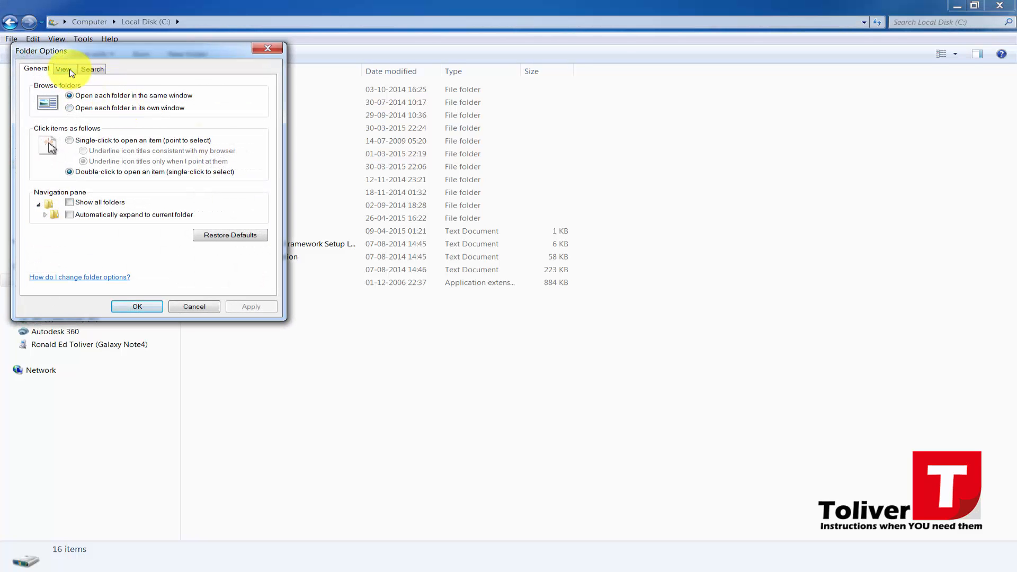
pyautogui.click(63, 69)
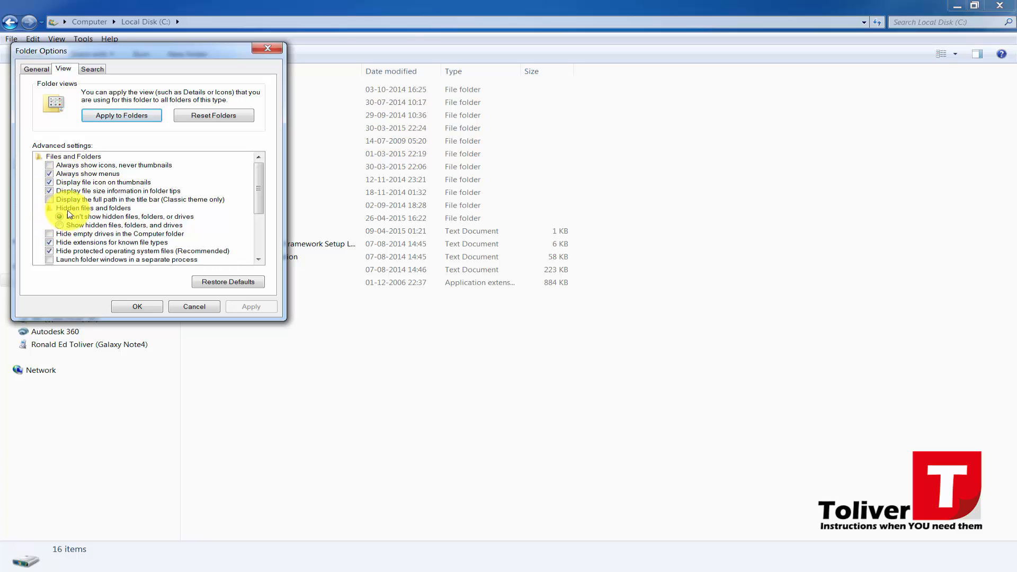
pyautogui.click(59, 216)
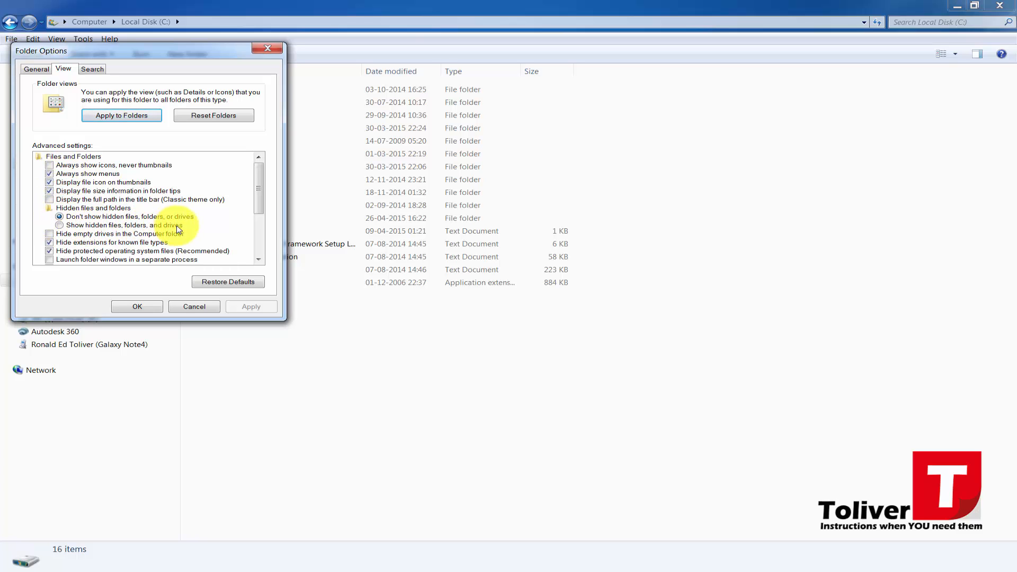
pyautogui.click(58, 225)
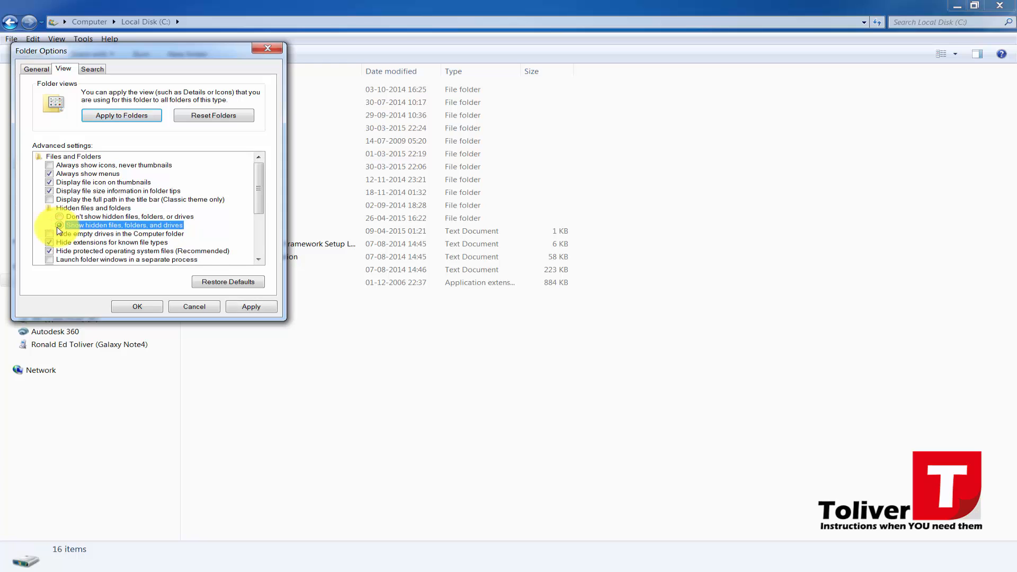
pyautogui.click(59, 224)
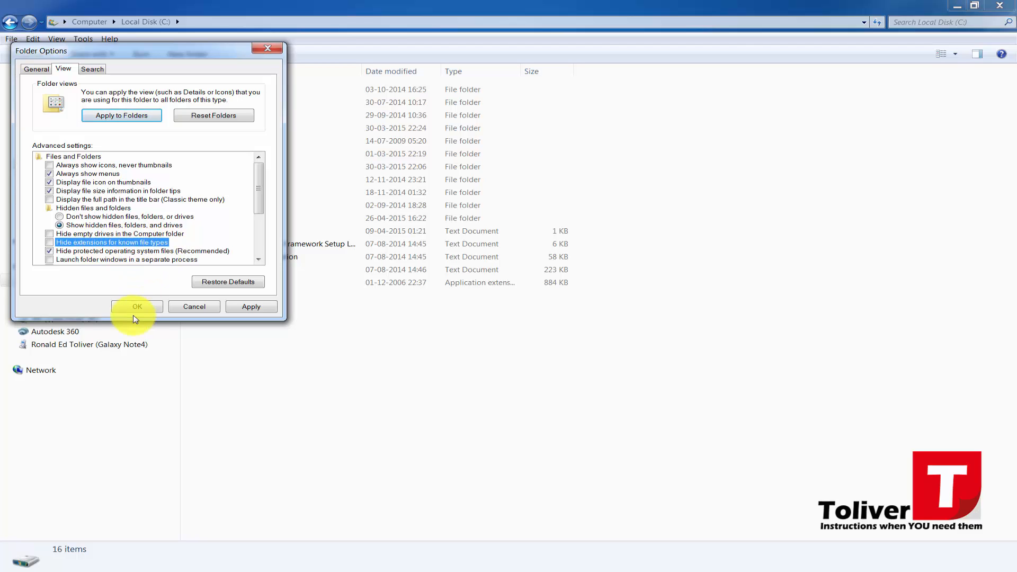
pyautogui.click(137, 305)
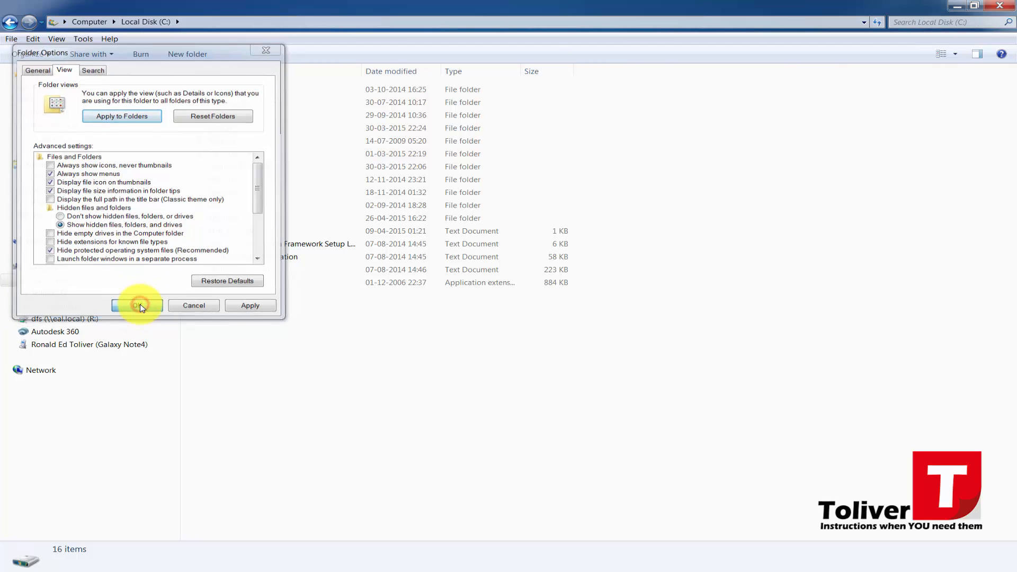
# Confirm ProgramData and .txt extensions now appear on C:, then close Explorer.
pyautogui.click(136, 305)
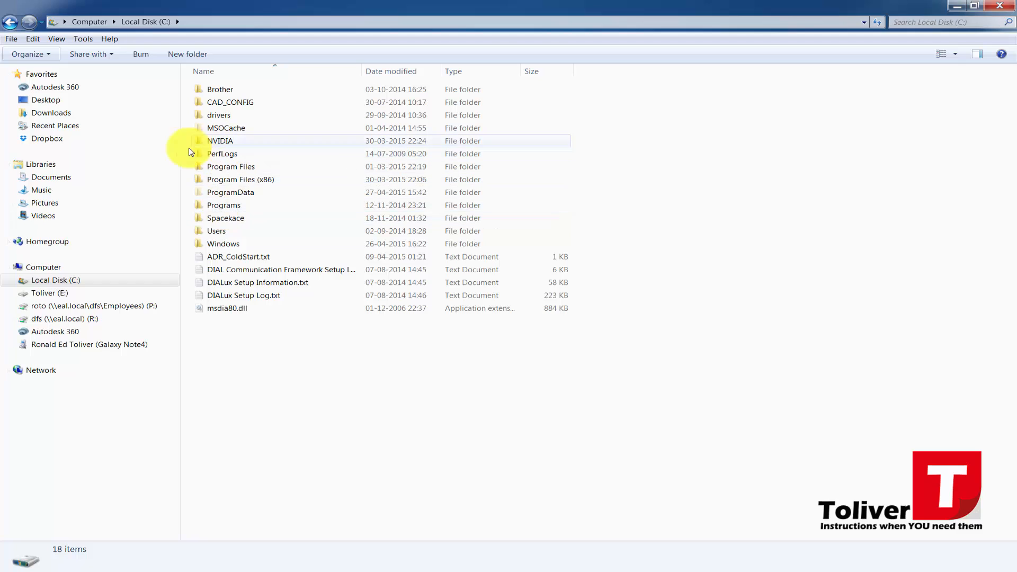
pyautogui.moveTo(229, 192)
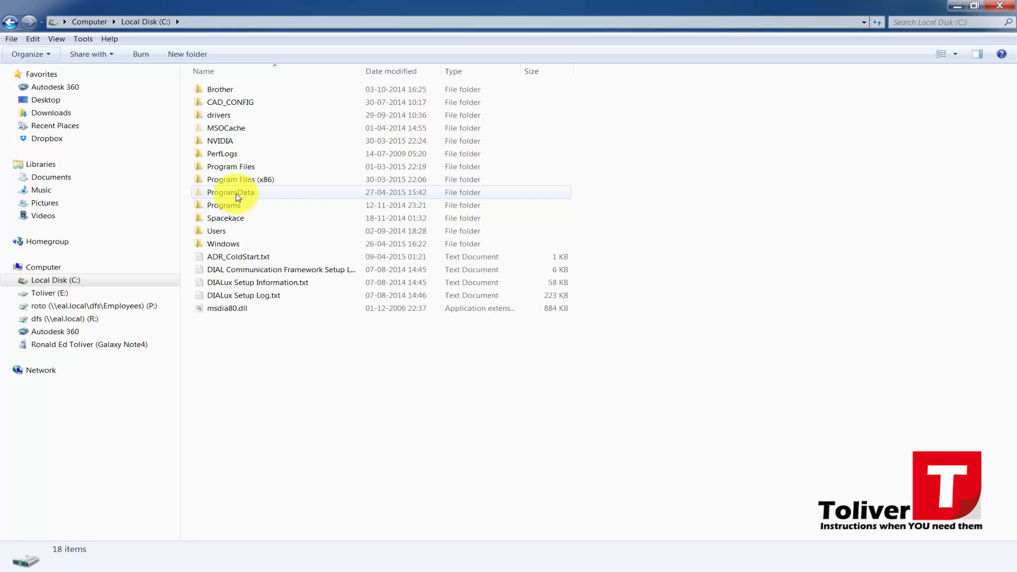
pyautogui.moveTo(232, 192)
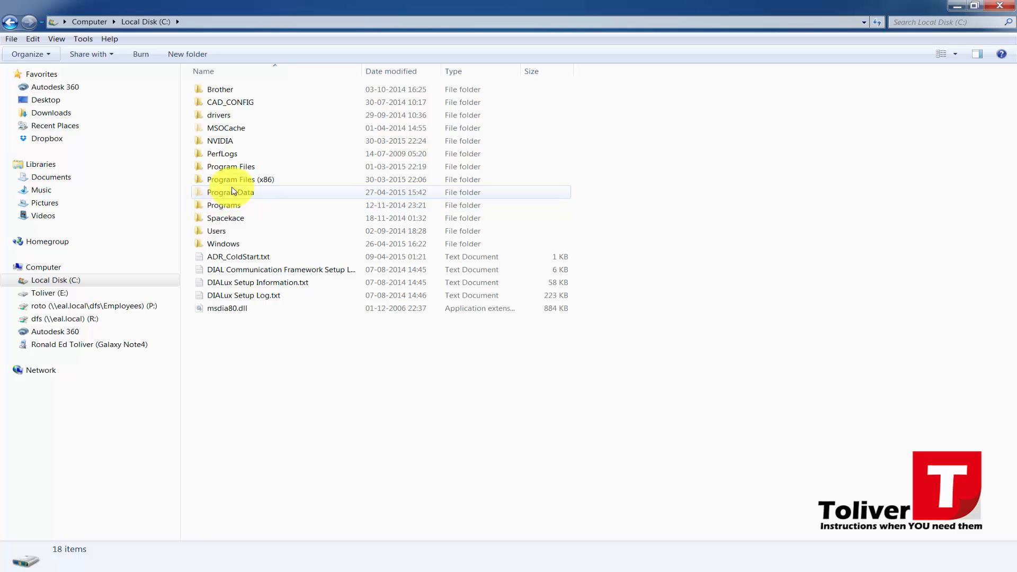
pyautogui.moveTo(963, 7)
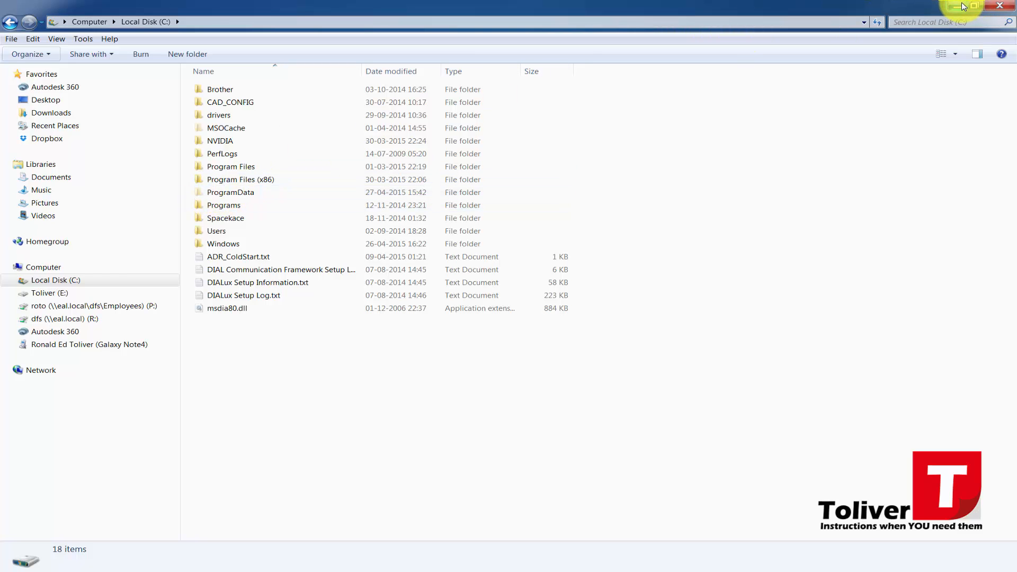
pyautogui.click(999, 5)
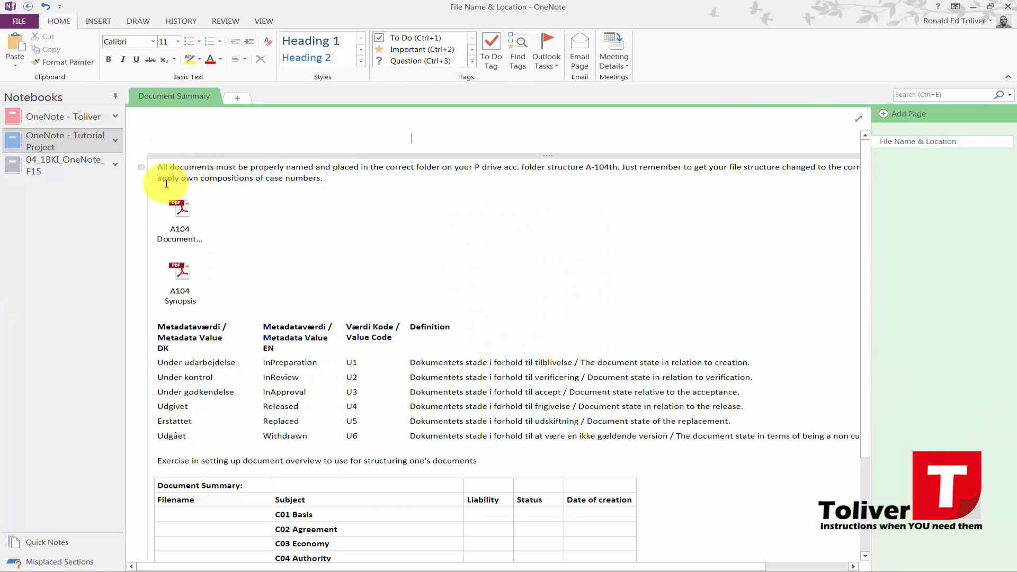
# Go to the Lesson 9 Overall Budget page in the 04_1BKI_OneNote_F15 notebook.
pyautogui.click(342, 97)
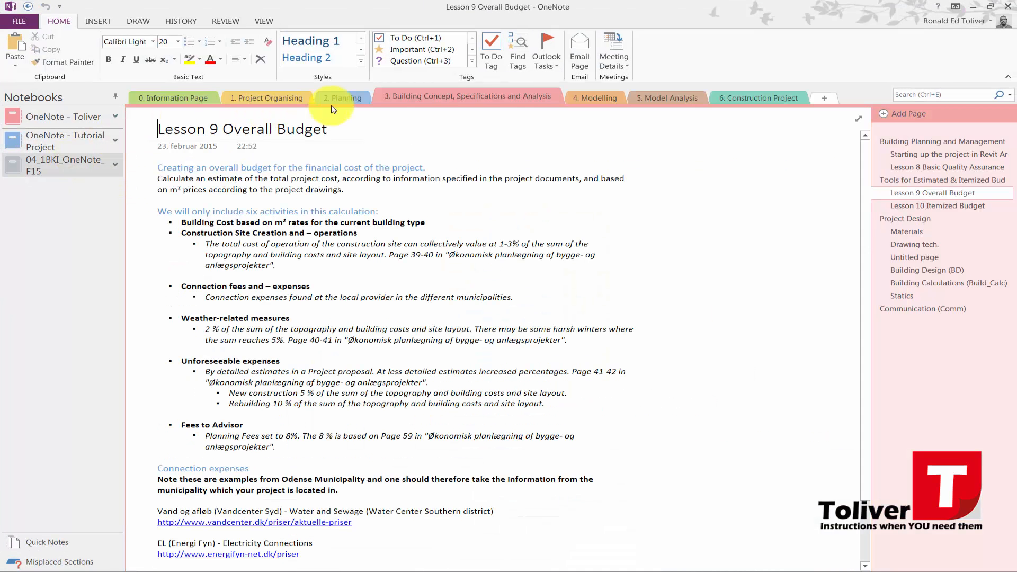
pyautogui.moveTo(453, 98)
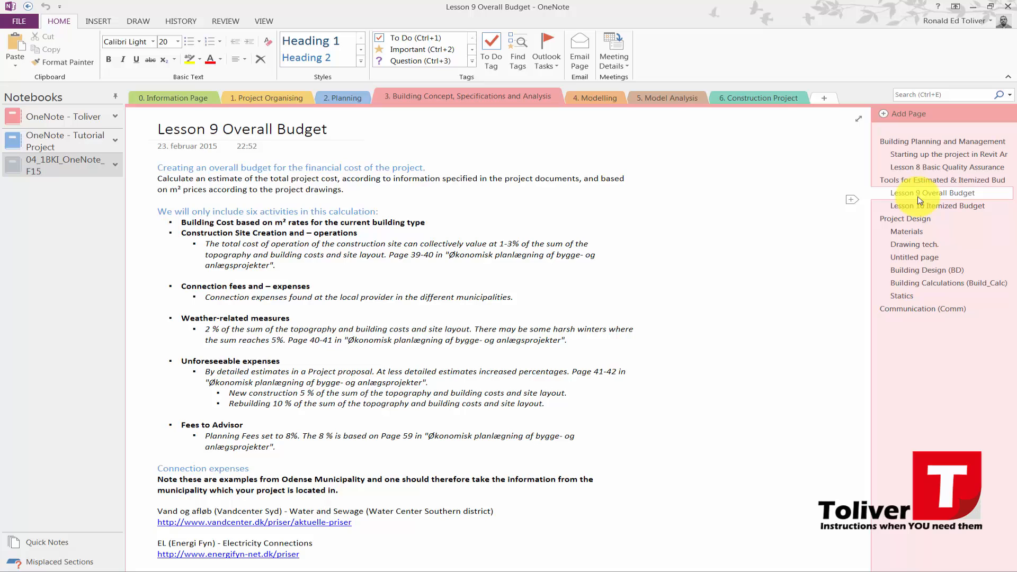
pyautogui.click(943, 180)
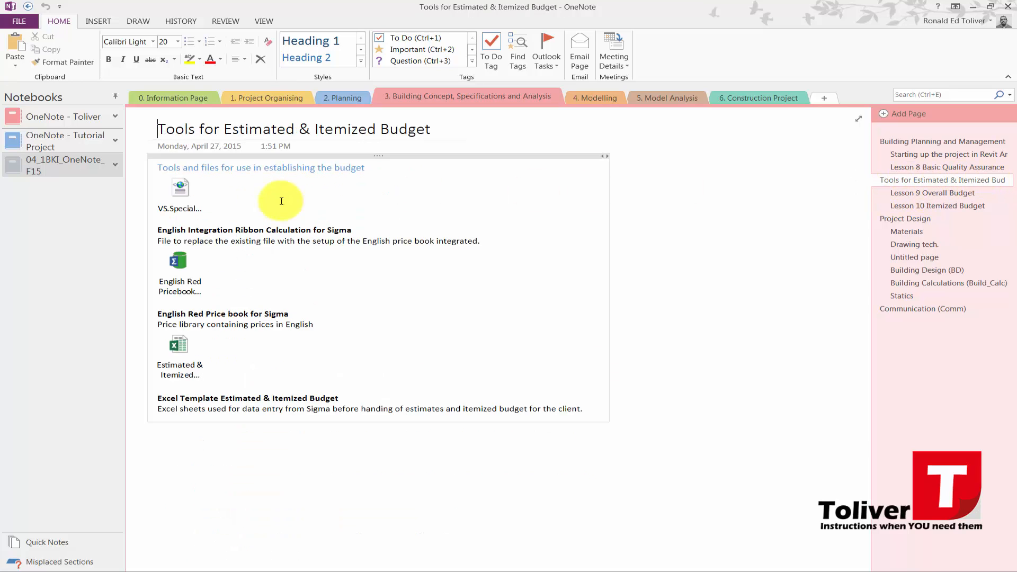
pyautogui.moveTo(180, 188)
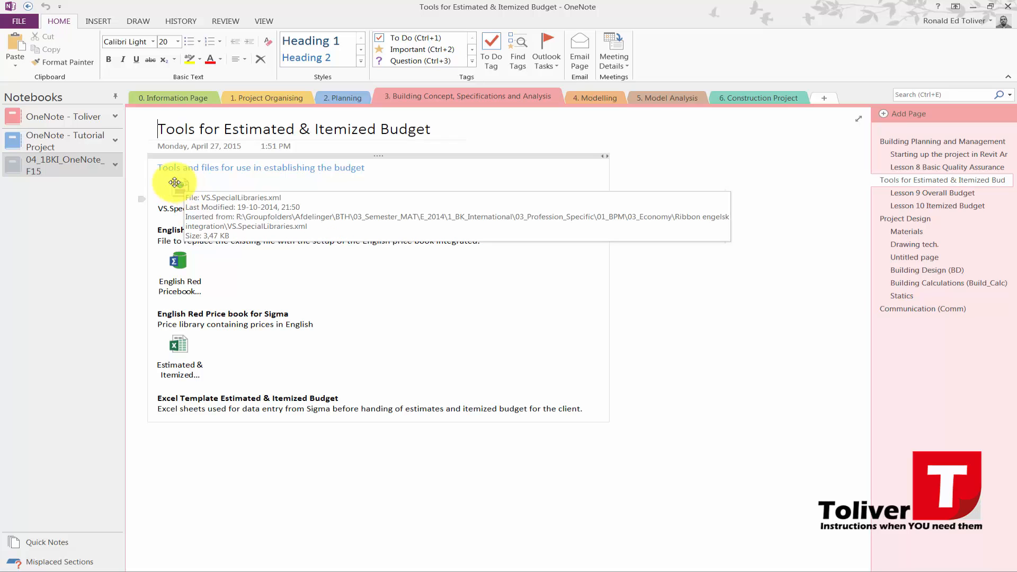
pyautogui.moveTo(191, 190)
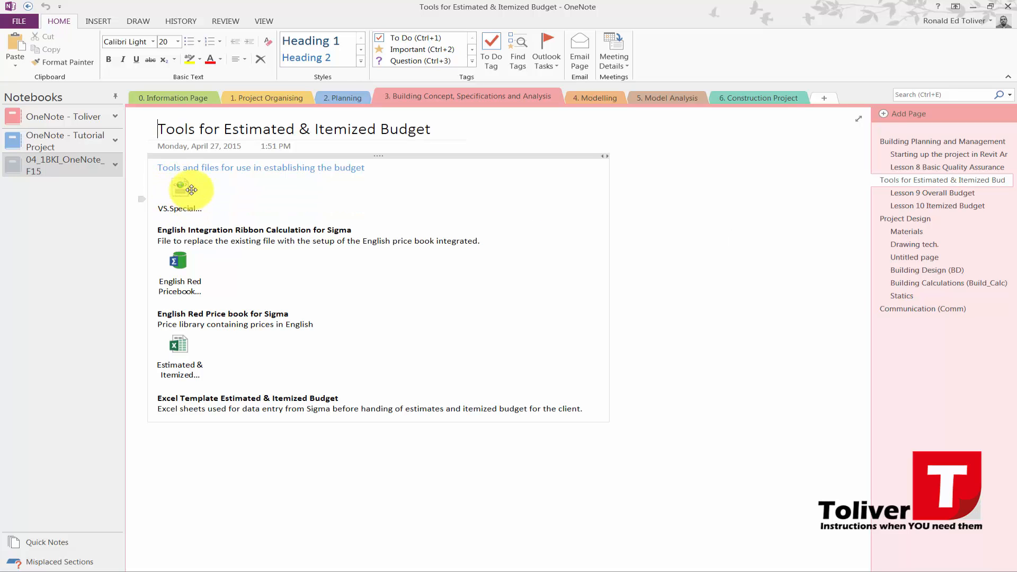
pyautogui.moveTo(158, 220)
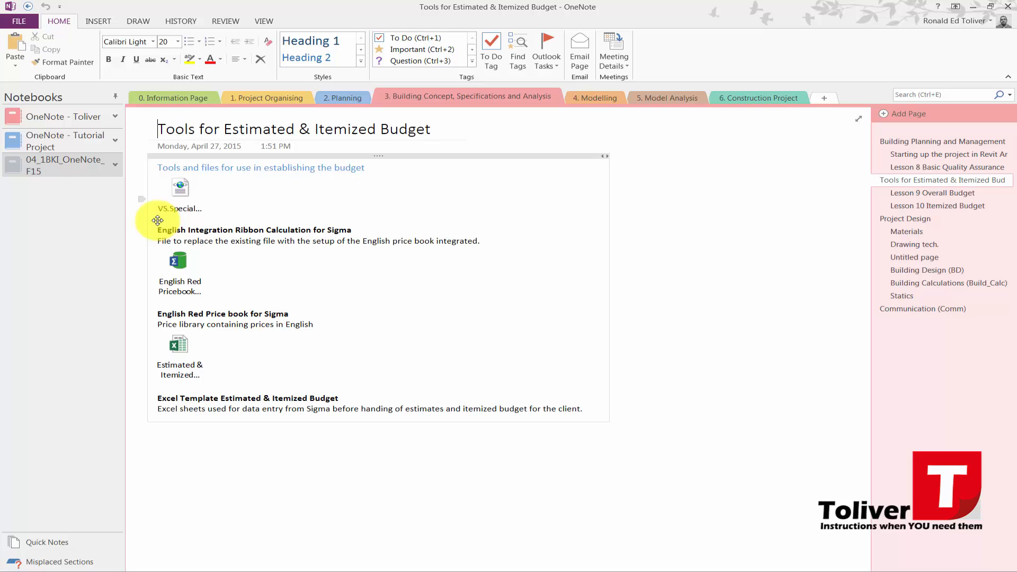
pyautogui.moveTo(178, 259)
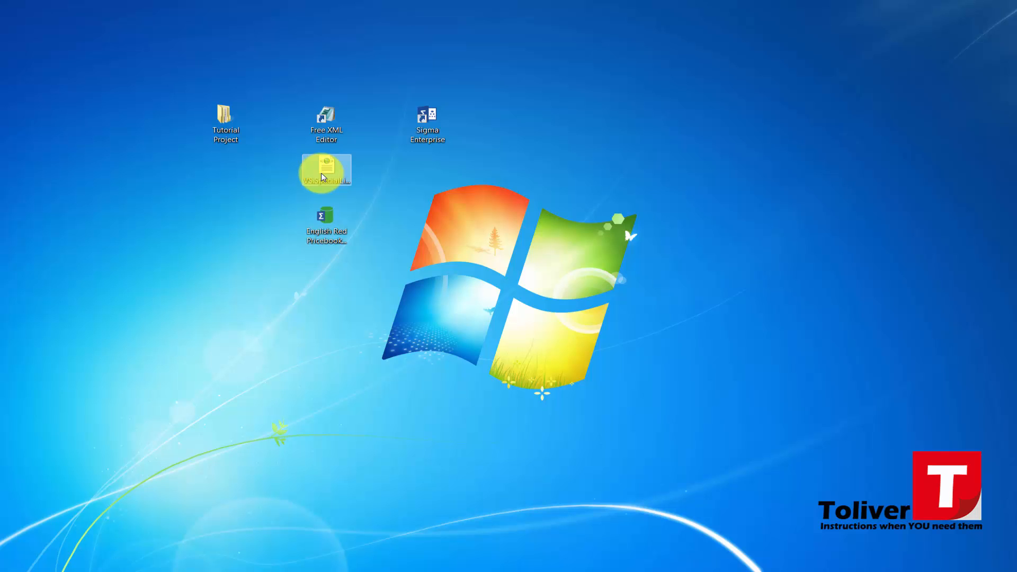
# Load VS.SpecialLibraries.xml from the desktop in Free XML Editor and maximize the window.
pyautogui.doubleClick(327, 117)
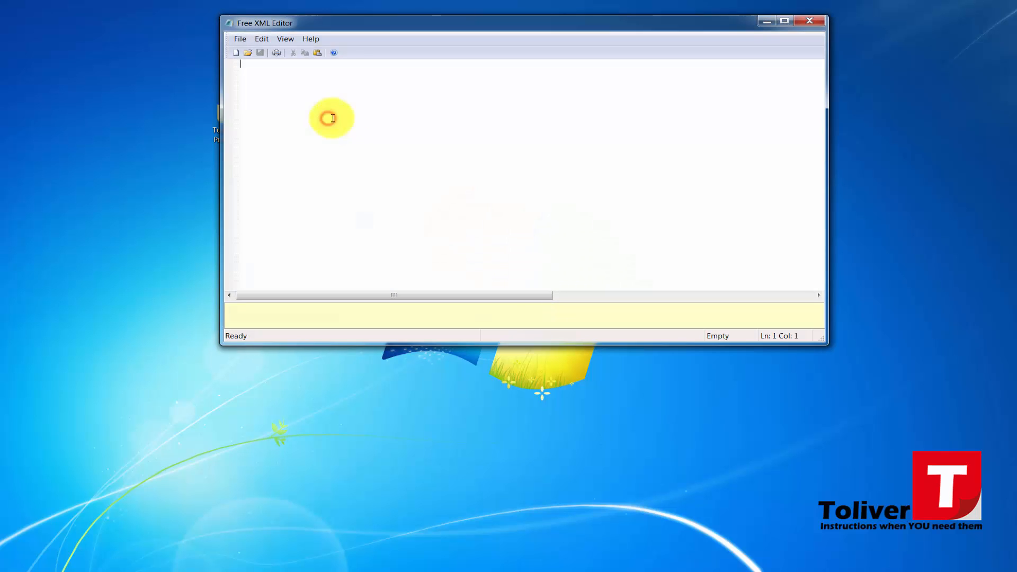
pyautogui.click(247, 53)
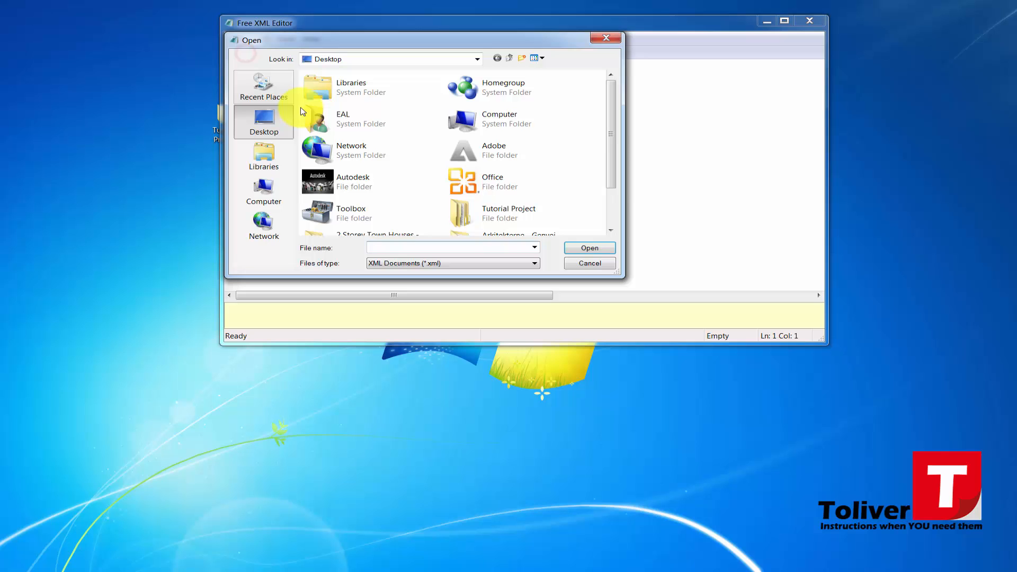
pyautogui.scroll(-3)
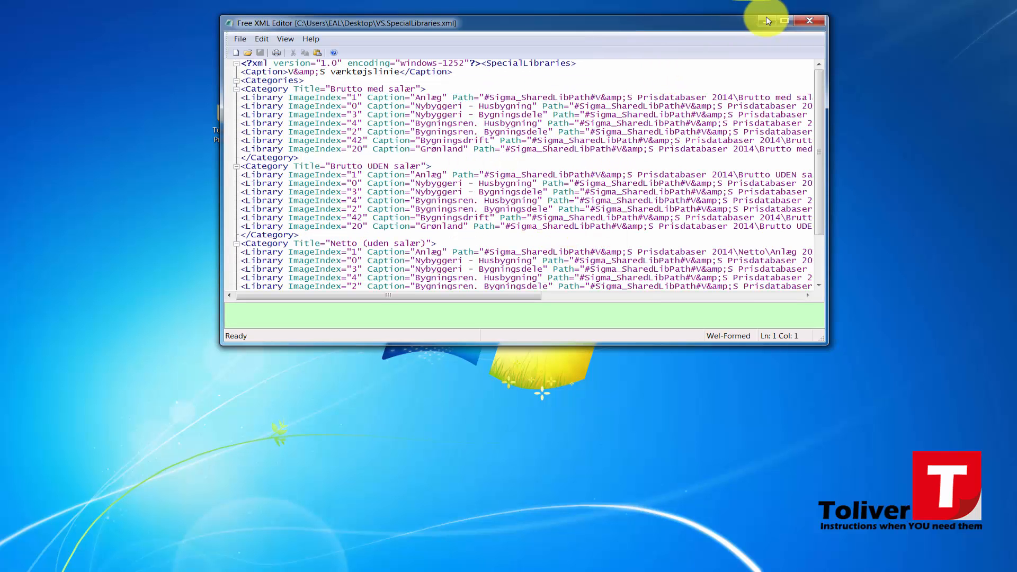
pyautogui.click(784, 22)
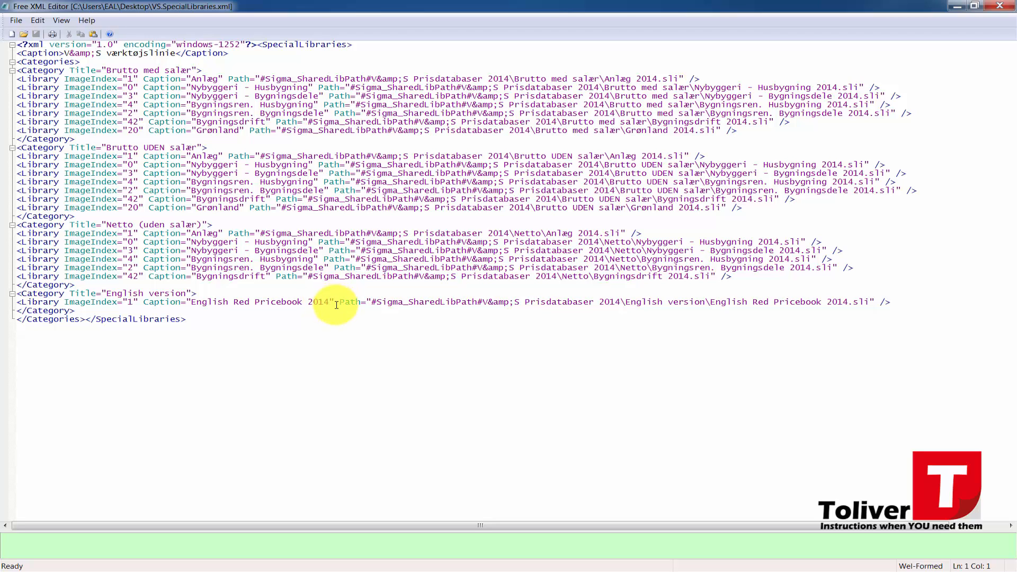
pyautogui.moveTo(626, 302)
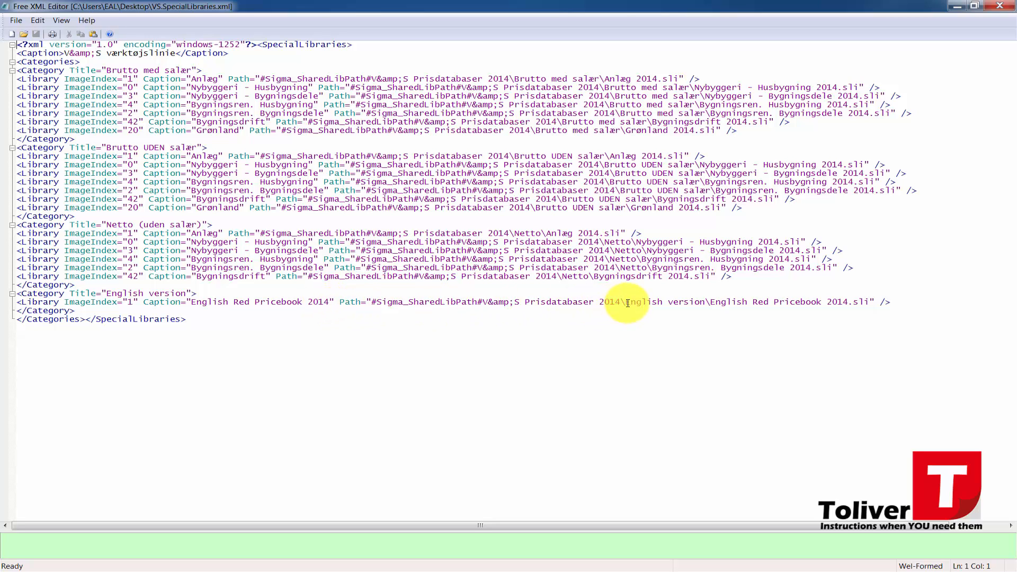
# Inspect the English version folder in the library Path attribute, then close the editor.
pyautogui.doubleClick(661, 302)
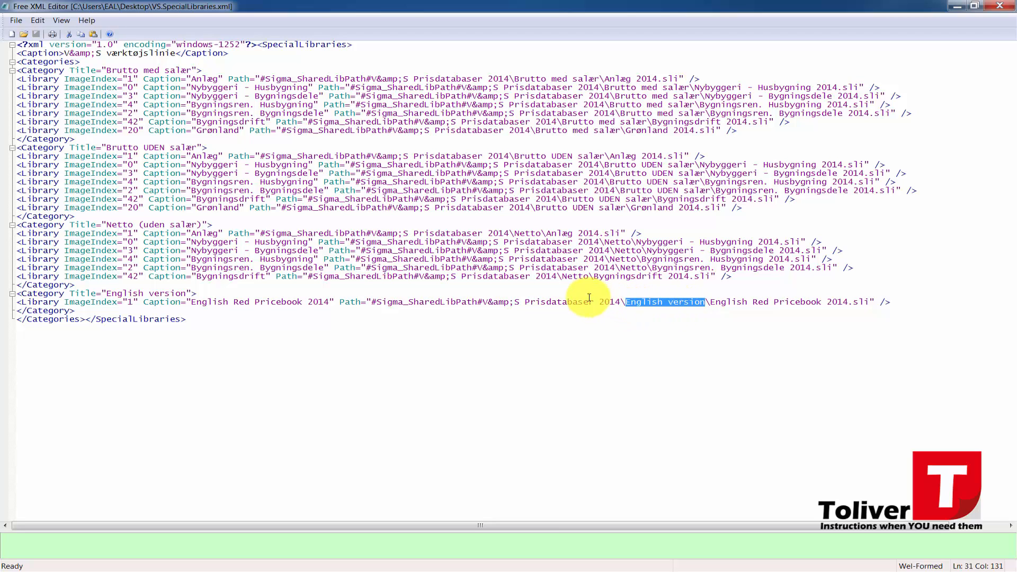
pyautogui.moveTo(519, 307)
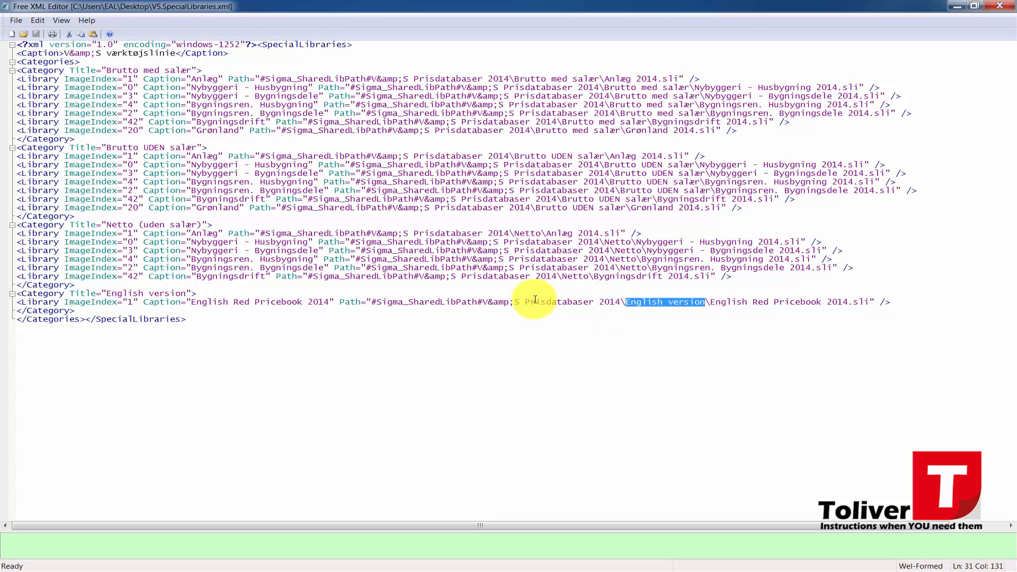
pyautogui.moveTo(610, 302)
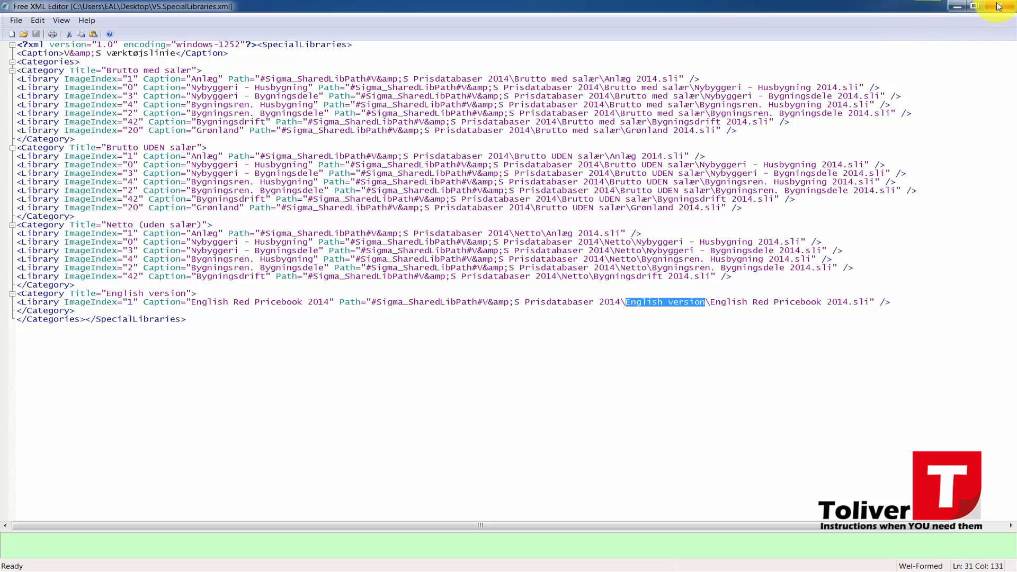
pyautogui.click(986, 6)
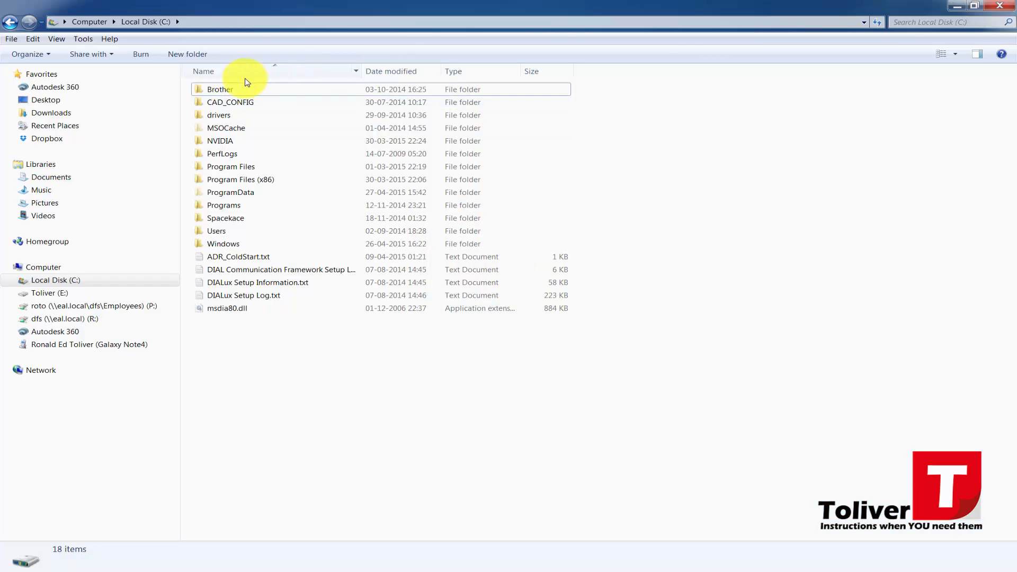
pyautogui.moveTo(224, 181)
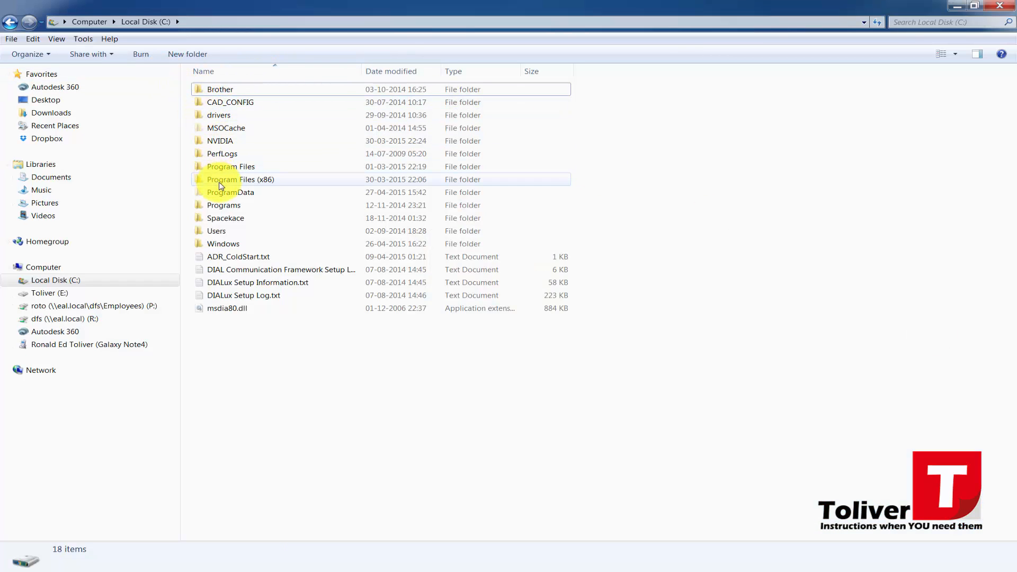
pyautogui.moveTo(229, 192)
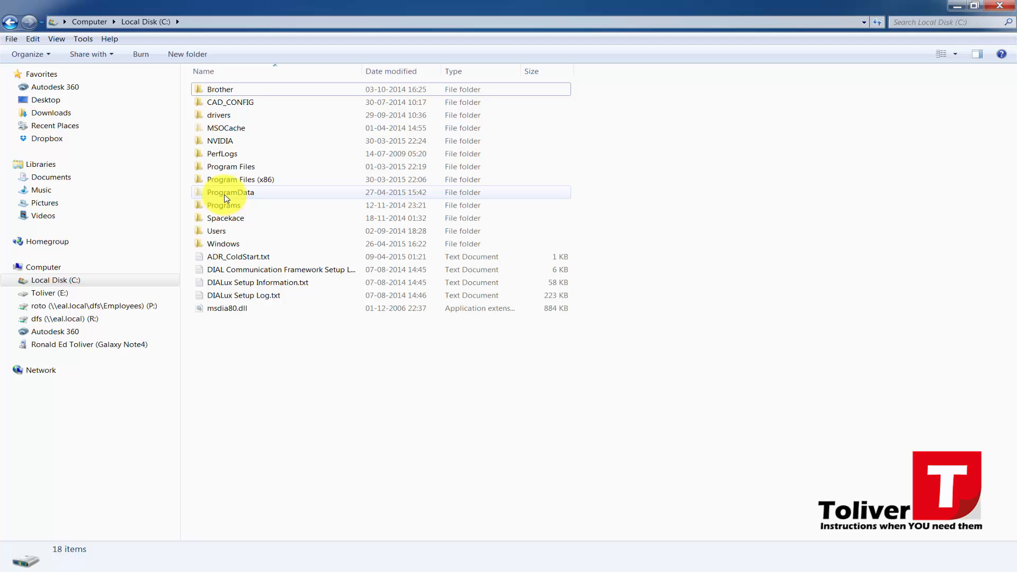
# Navigate C:\ProgramData\CodeGroup\Sigma Enterprise\Shared\Data in Explorer.
pyautogui.doubleClick(230, 191)
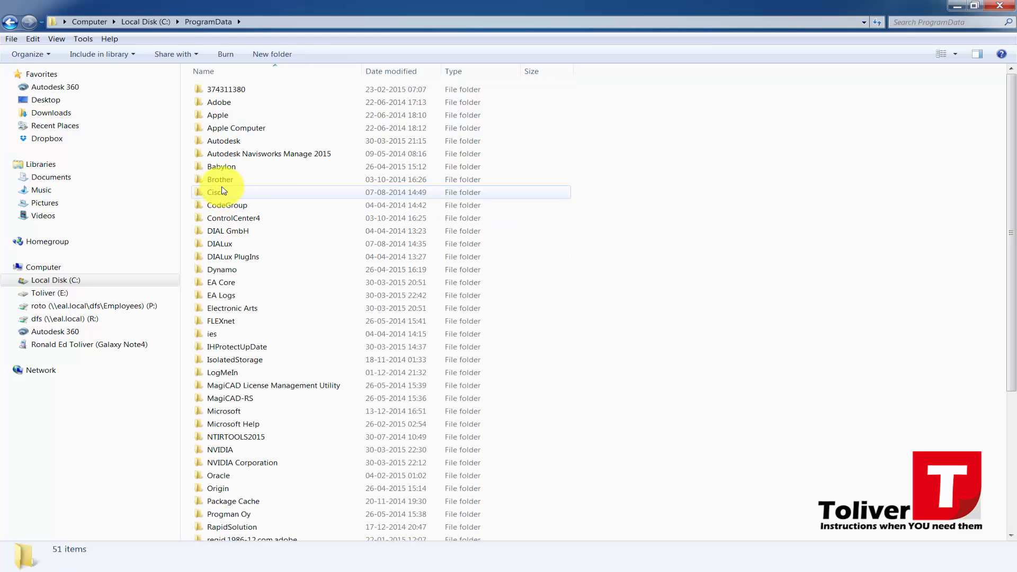
pyautogui.moveTo(245, 202)
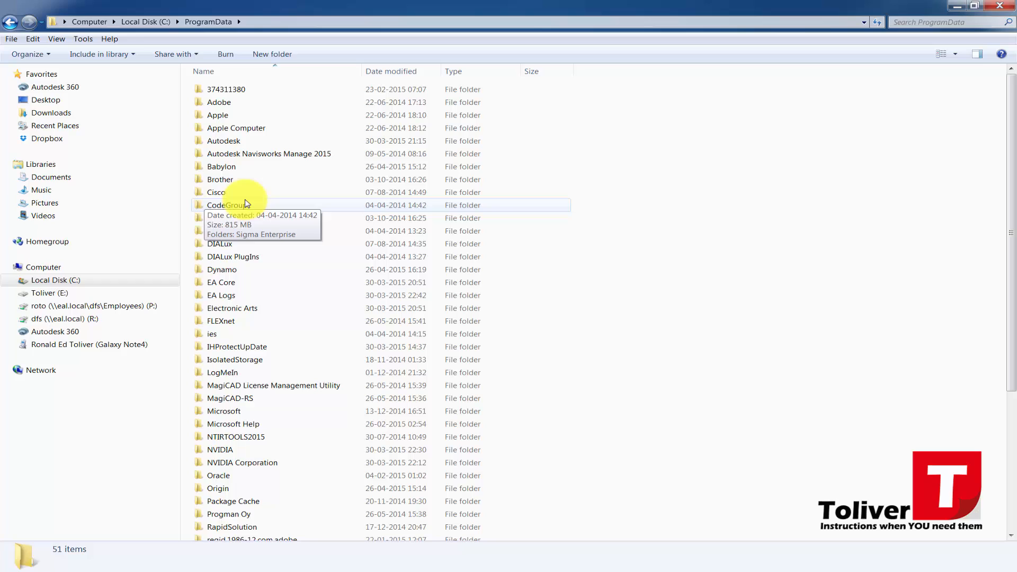
pyautogui.doubleClick(229, 204)
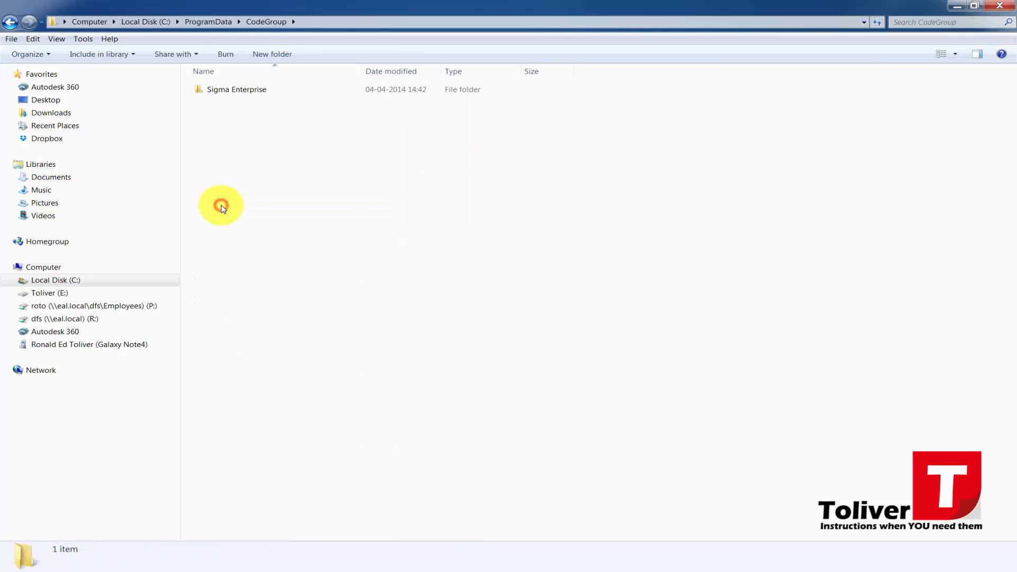
pyautogui.doubleClick(236, 89)
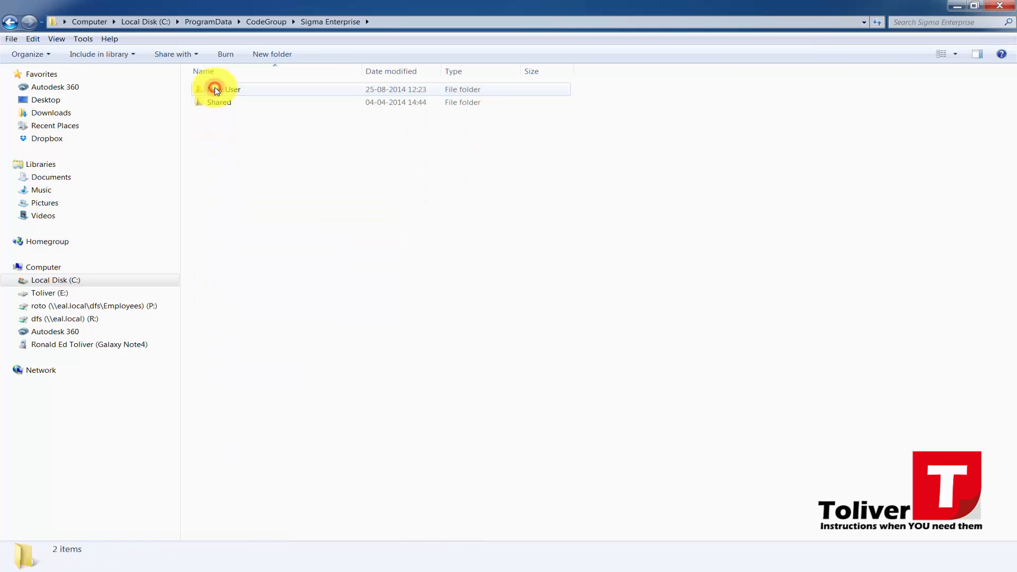
pyautogui.doubleClick(218, 101)
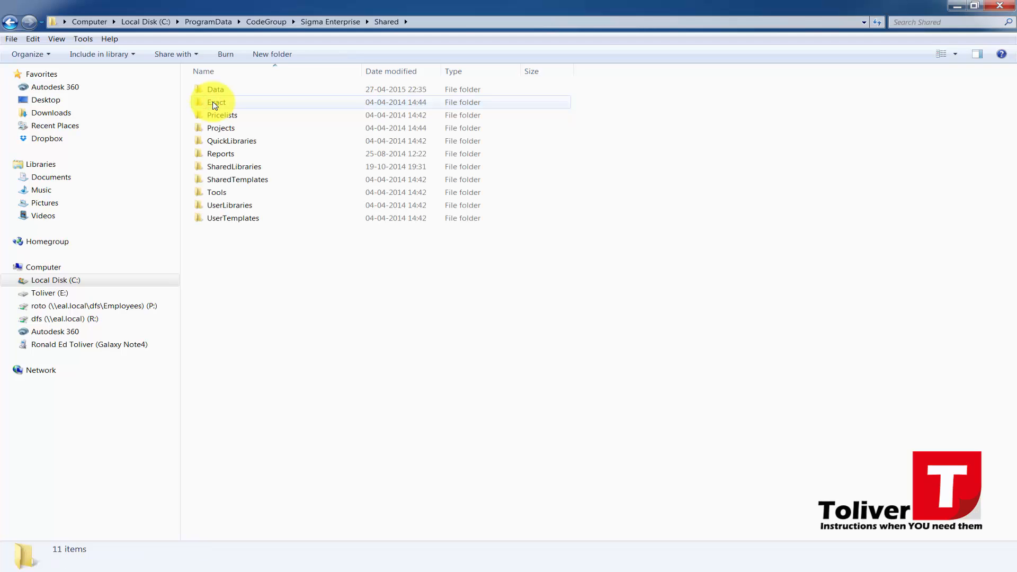
pyautogui.click(215, 89)
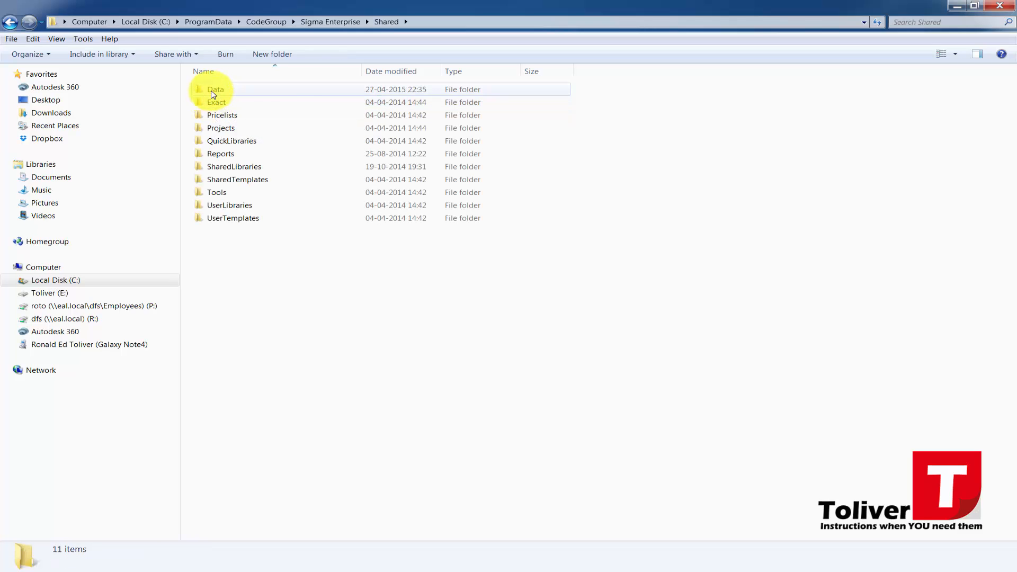
pyautogui.moveTo(215, 89)
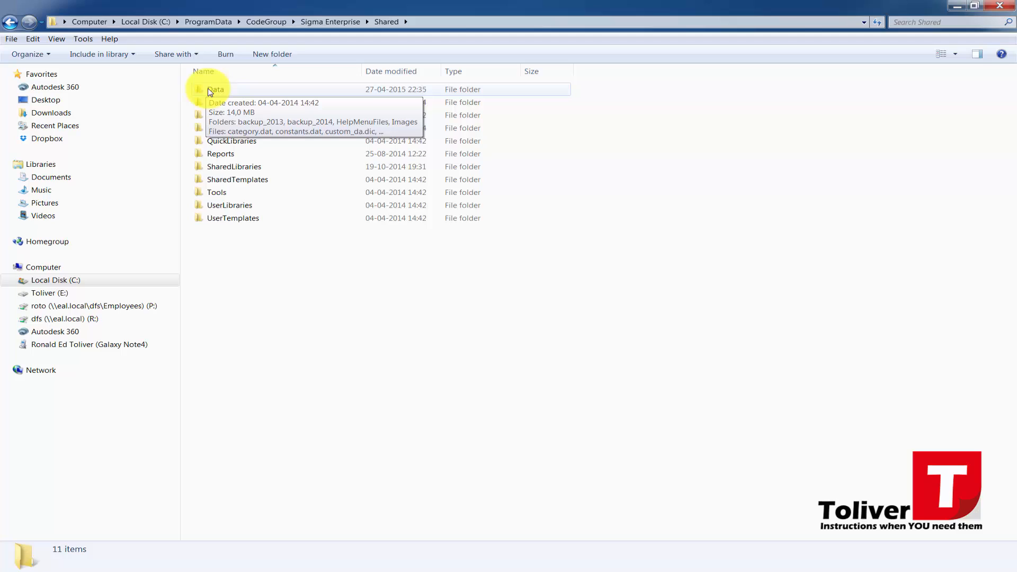
pyautogui.doubleClick(216, 89)
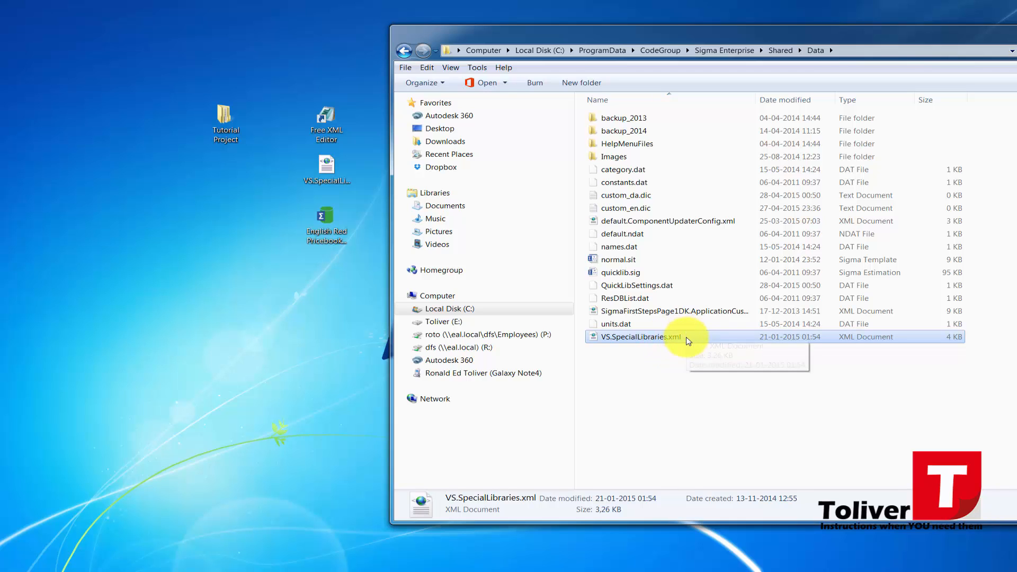
pyautogui.moveTo(663, 346)
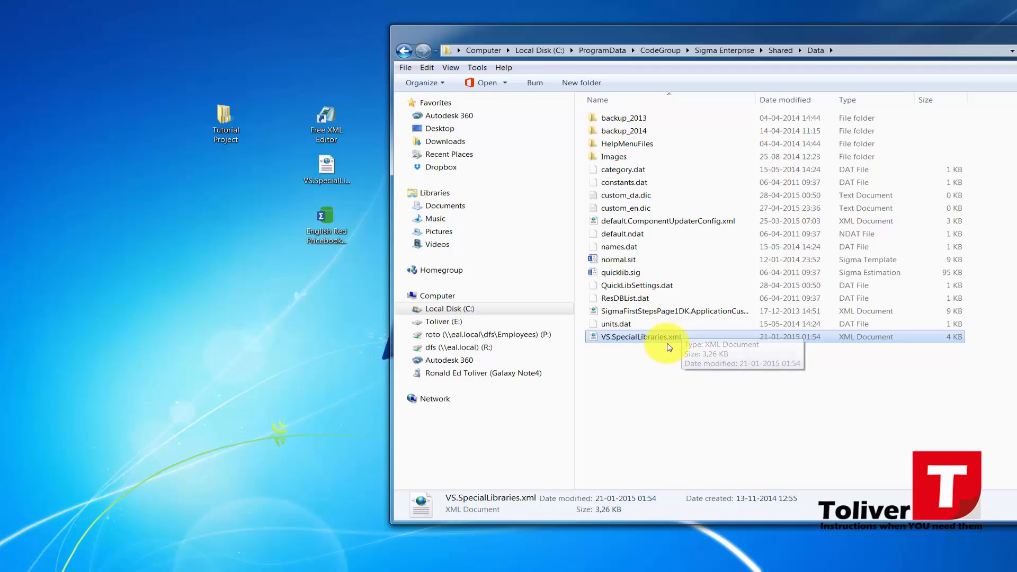
pyautogui.moveTo(665, 340)
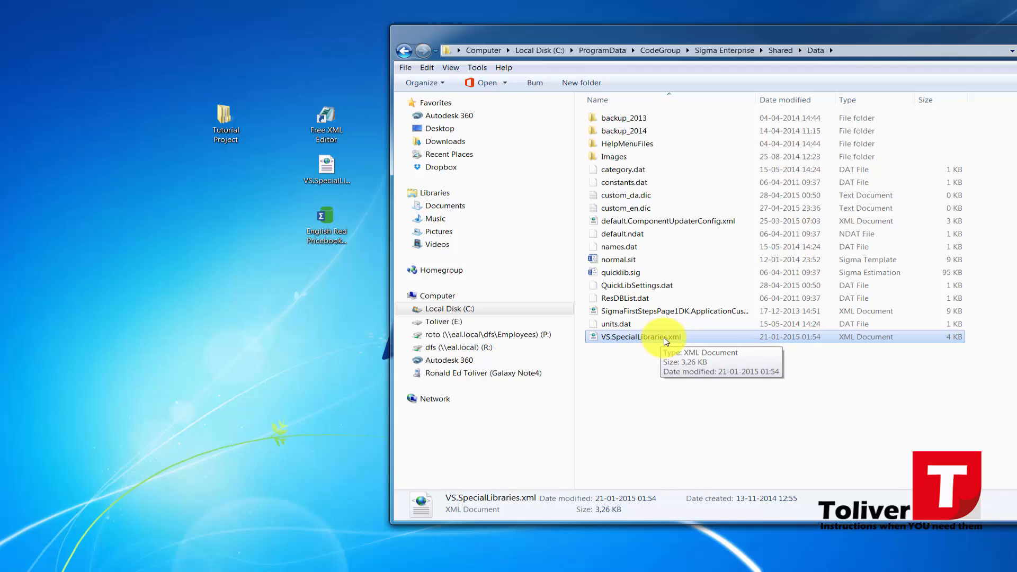
# Rename the original file to VS.SpecialLibraries.Backup and confirm the extension change.
pyautogui.rightClick(639, 337)
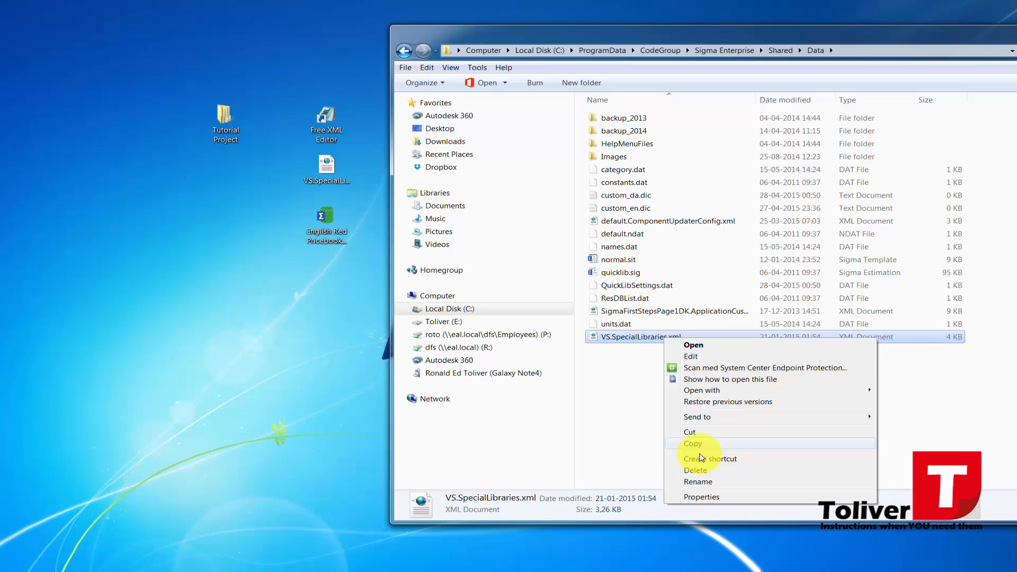
pyautogui.click(699, 481)
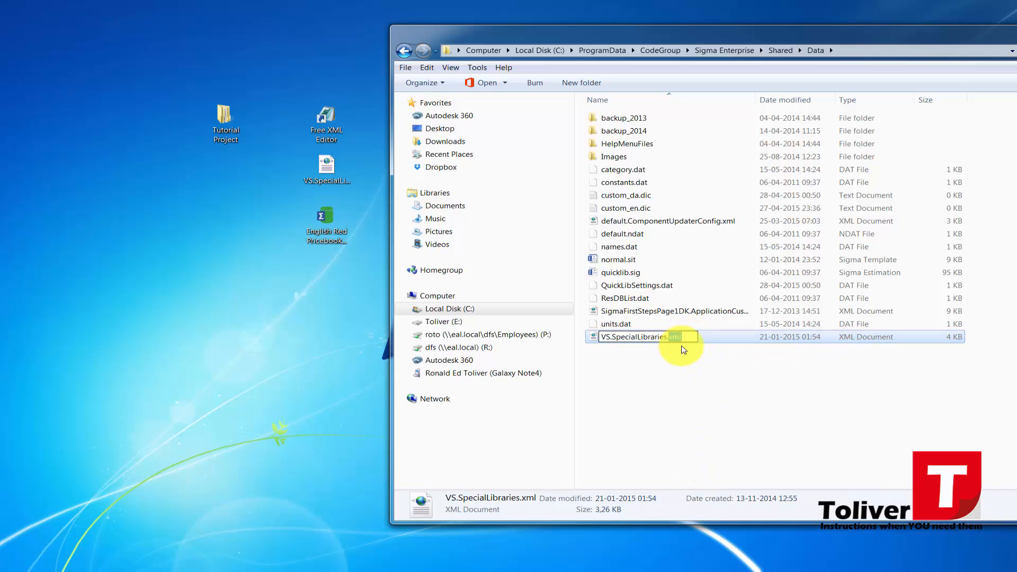
pyautogui.write('B')
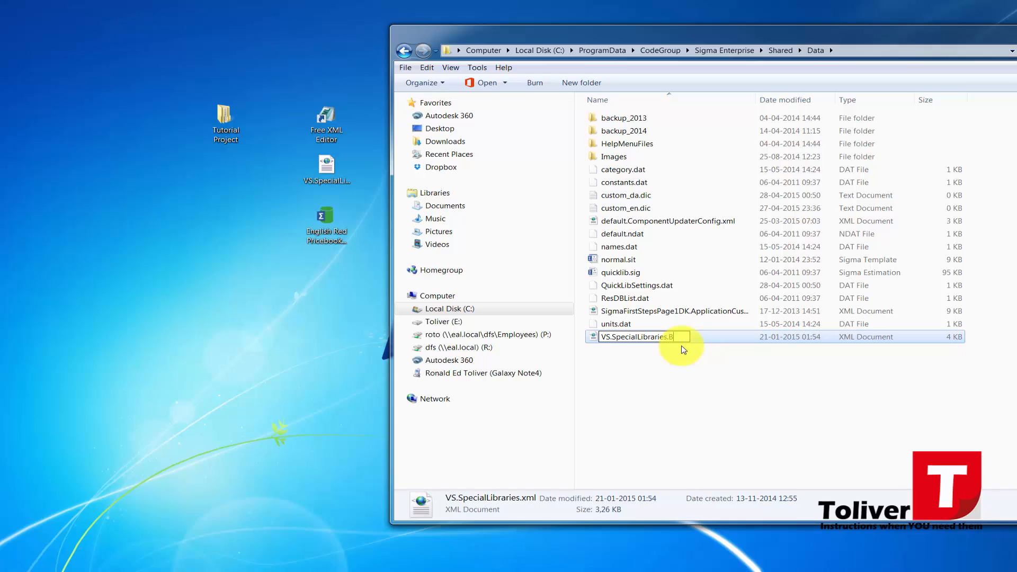
pyautogui.write('ackup')
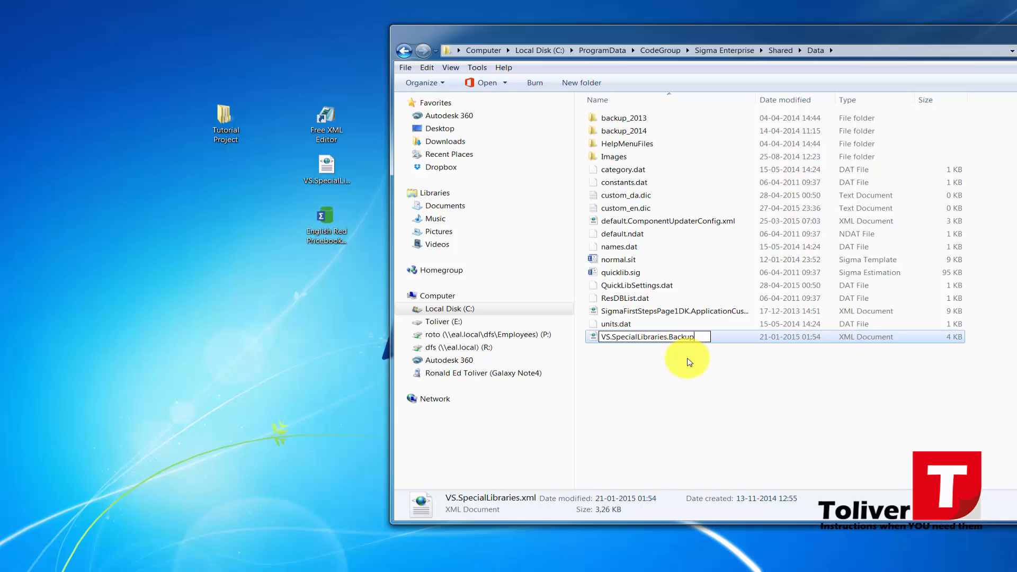
pyautogui.press('Return')
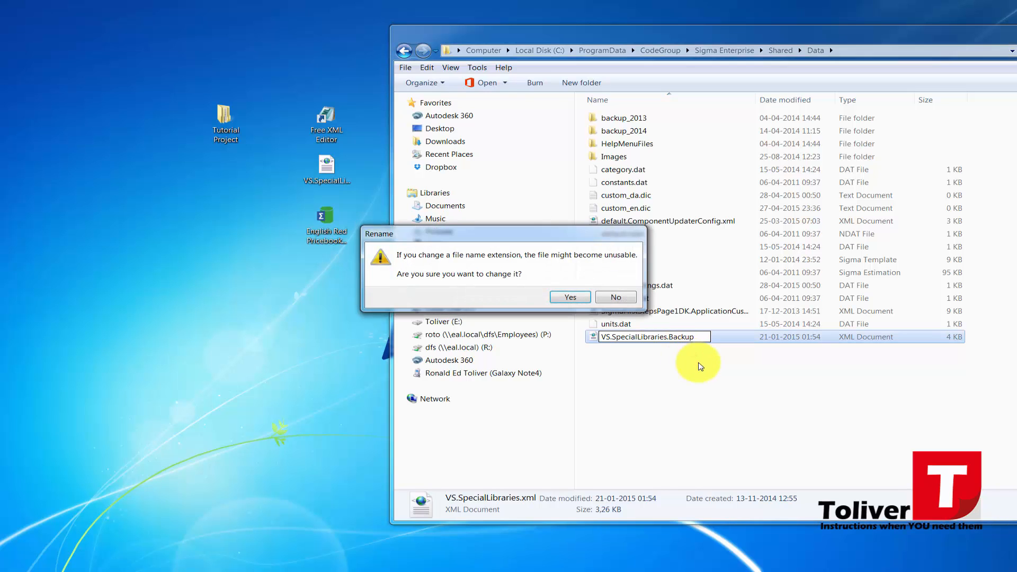
pyautogui.click(569, 296)
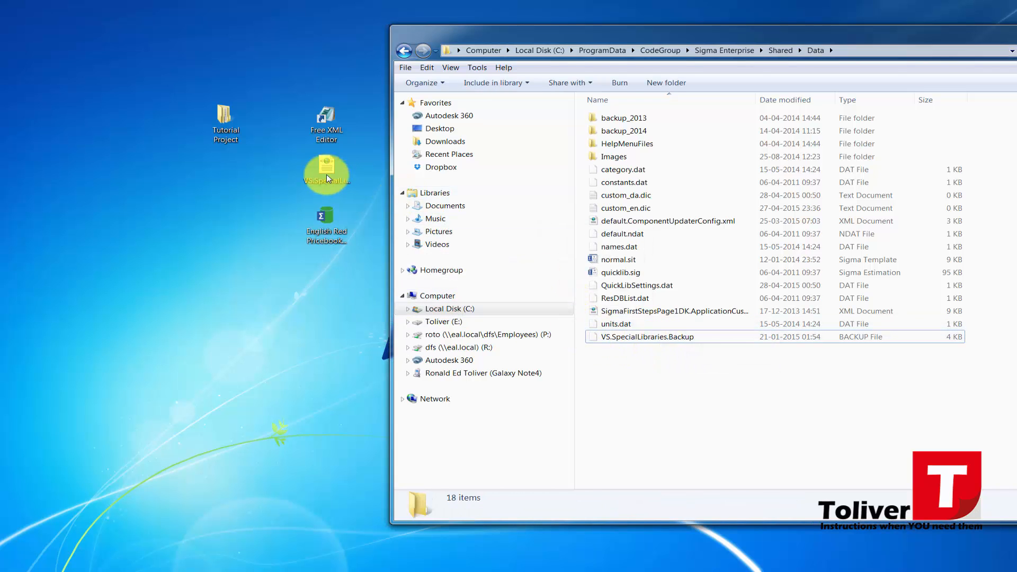
# Paste the desktop VS.SpecialLibraries.xml into the Data folder.
pyautogui.rightClick(327, 172)
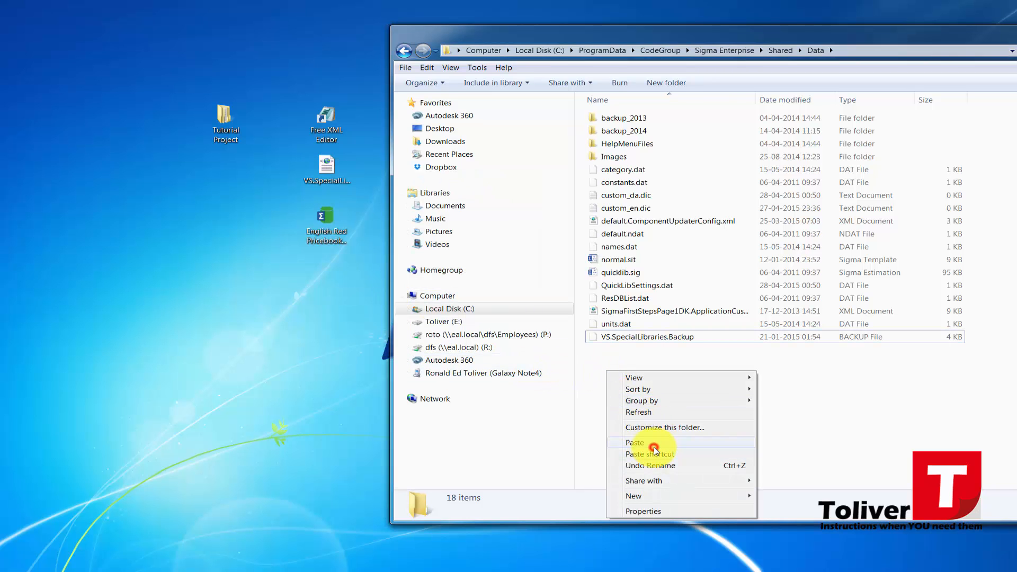
pyautogui.click(633, 442)
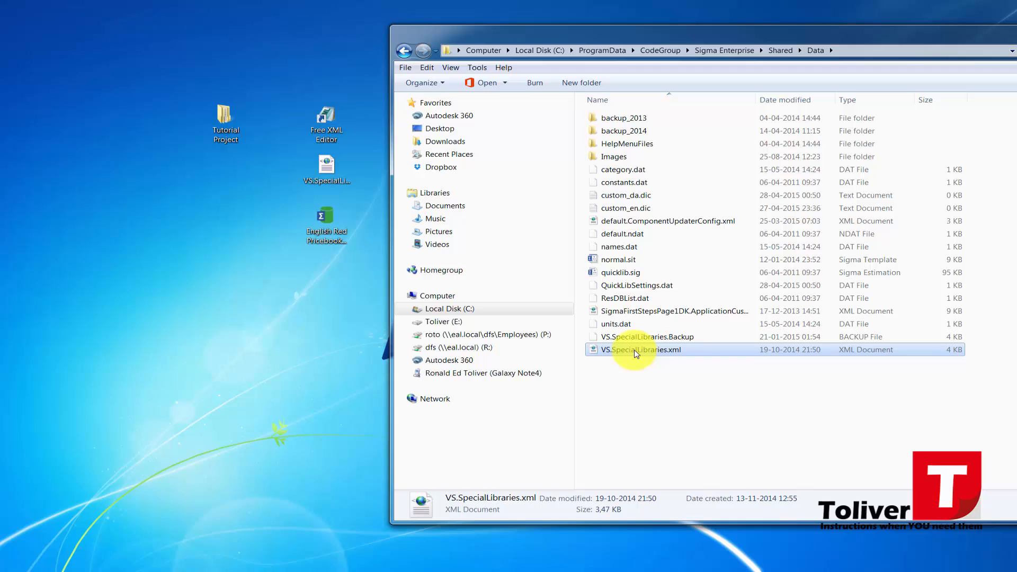
pyautogui.moveTo(645, 337)
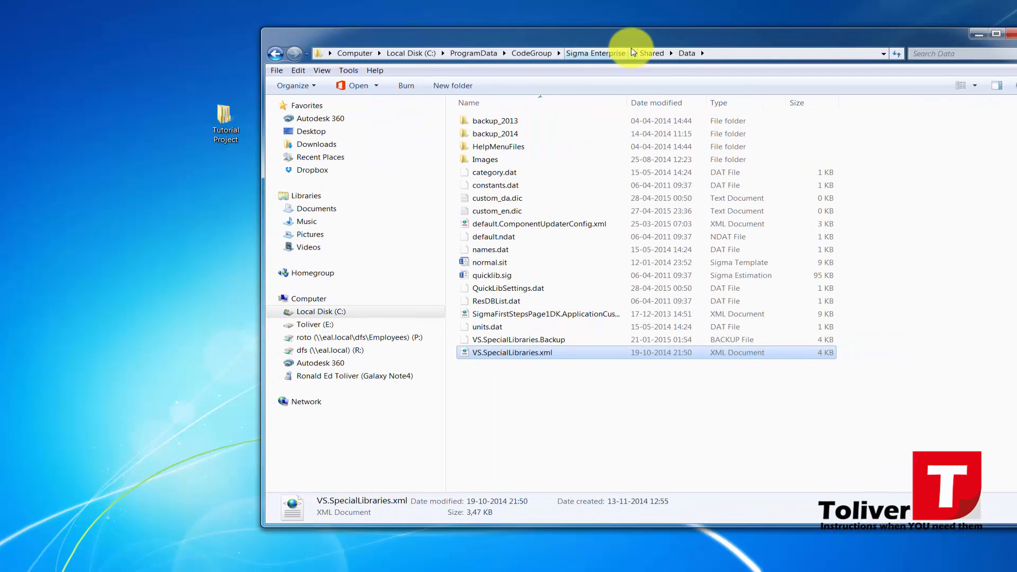
# Go up to Shared and open SharedLibraries\V&S Prisdatabaser 2014.
pyautogui.click(651, 53)
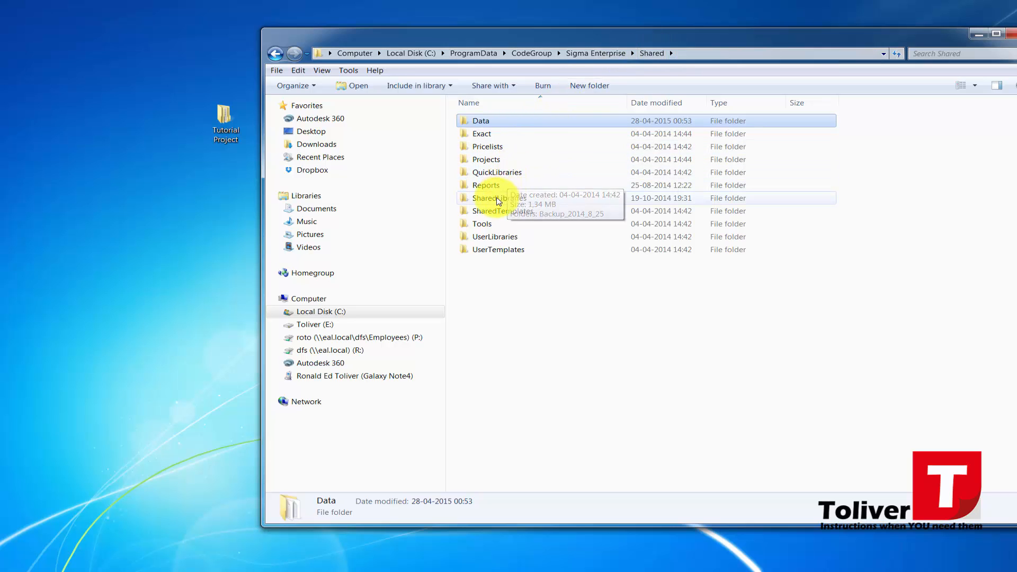
pyautogui.doubleClick(496, 198)
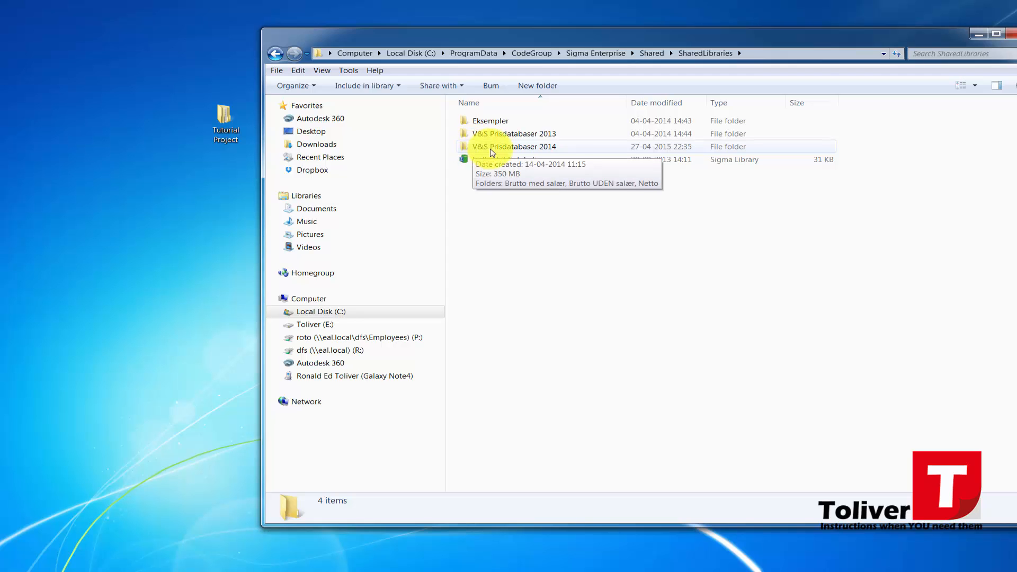
pyautogui.moveTo(547, 151)
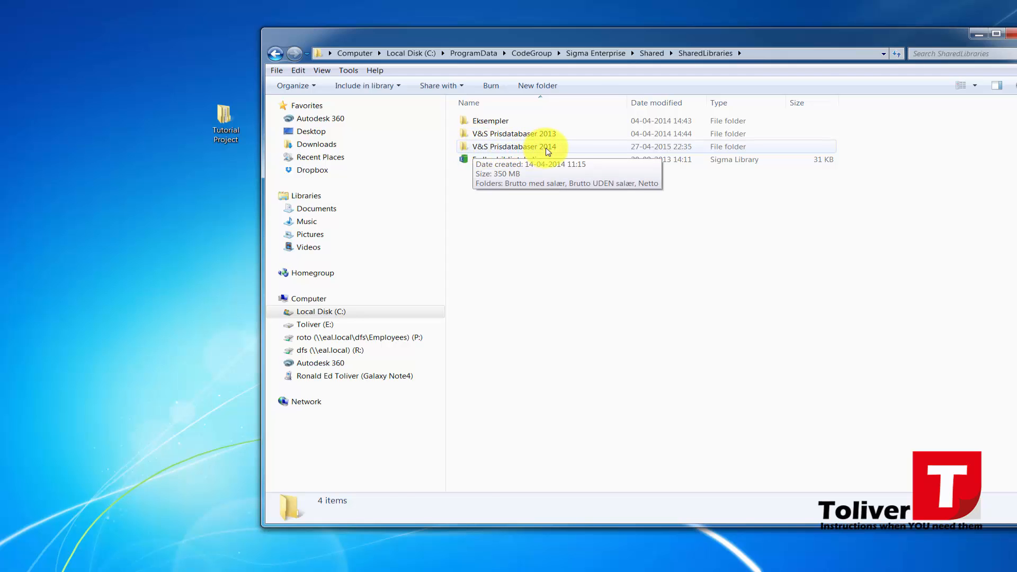
pyautogui.doubleClick(514, 147)
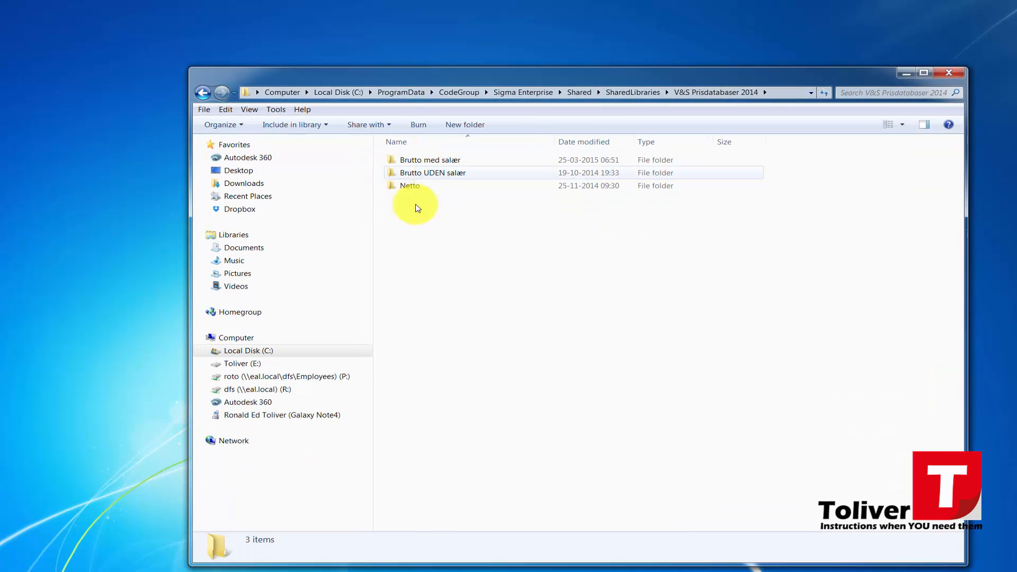
# Create a new folder named 'English version' inside V&S Prisdatabaser 2014 via New > Folder.
pyautogui.rightClick(416, 208)
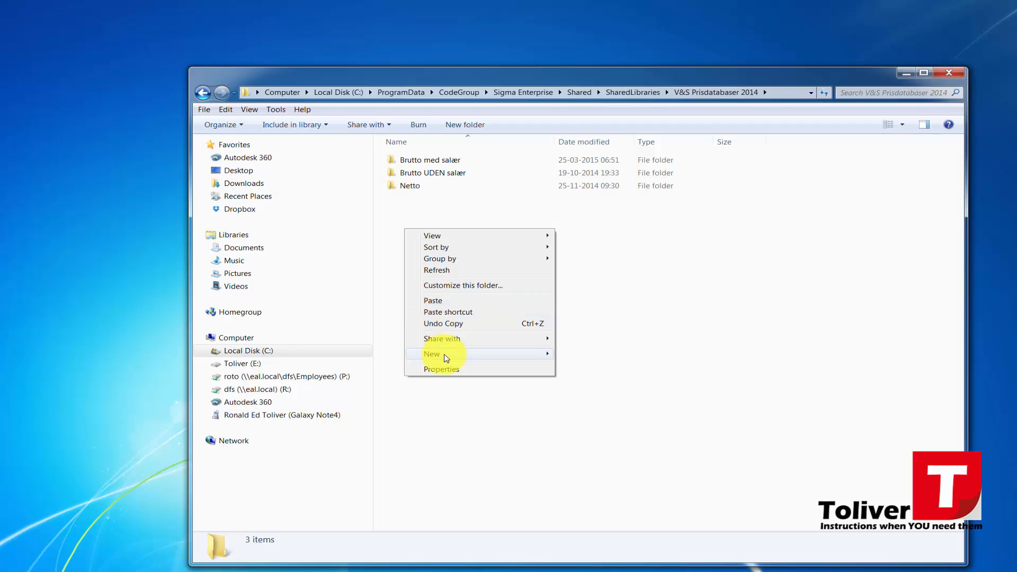
pyautogui.click(431, 353)
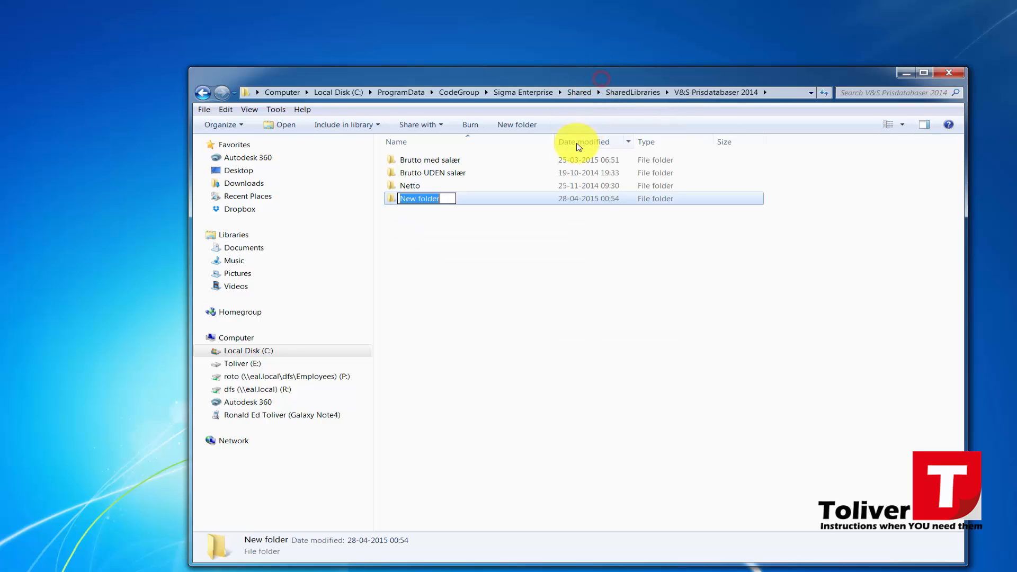
pyautogui.write('En')
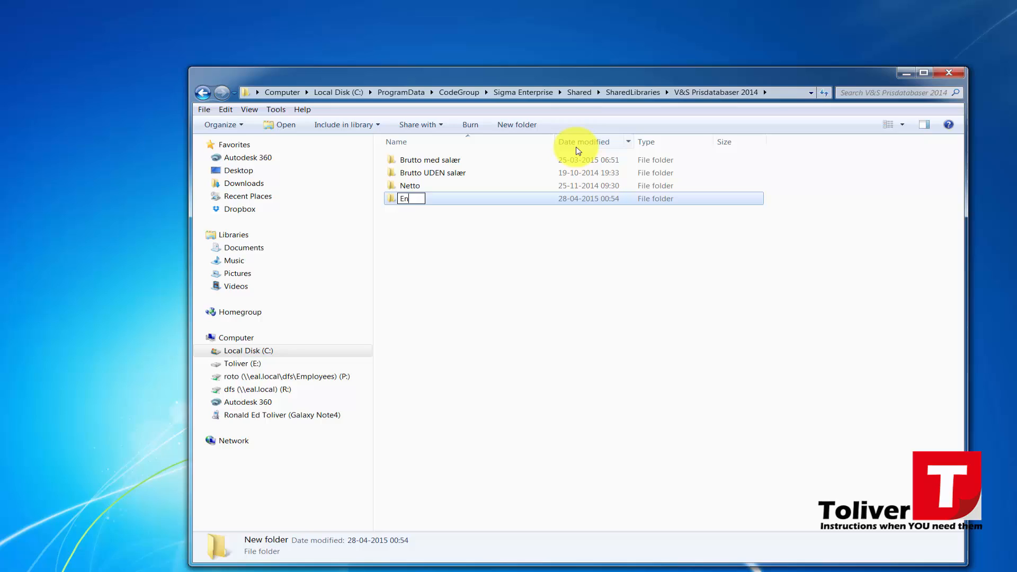
pyautogui.write('glish v')
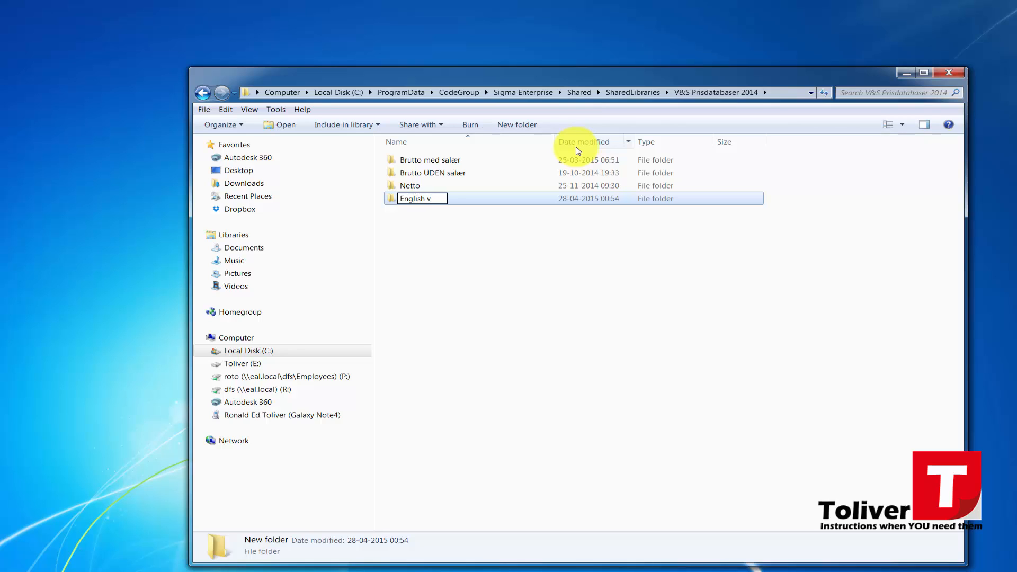
pyautogui.write('ersion')
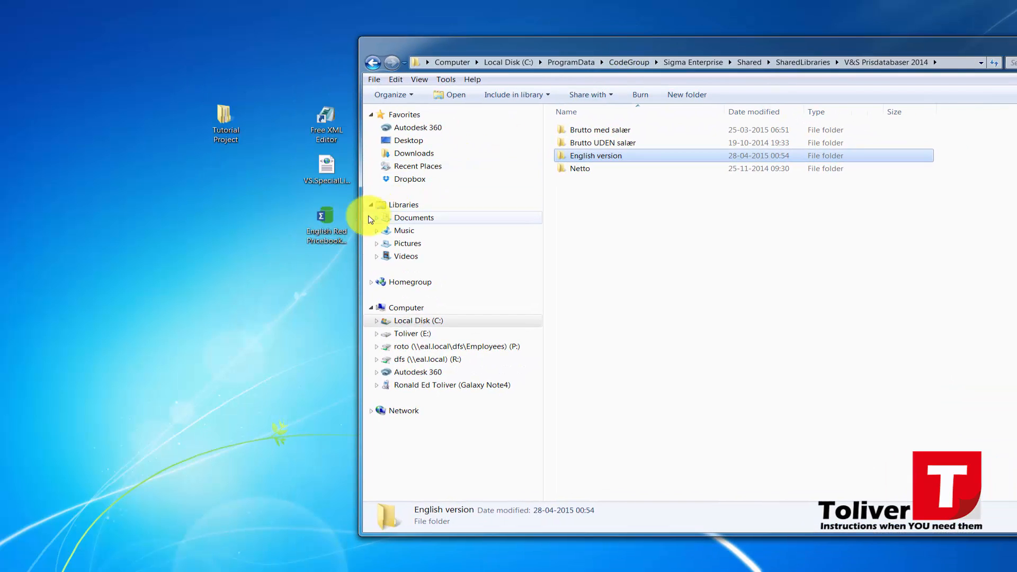
pyautogui.rightClick(327, 221)
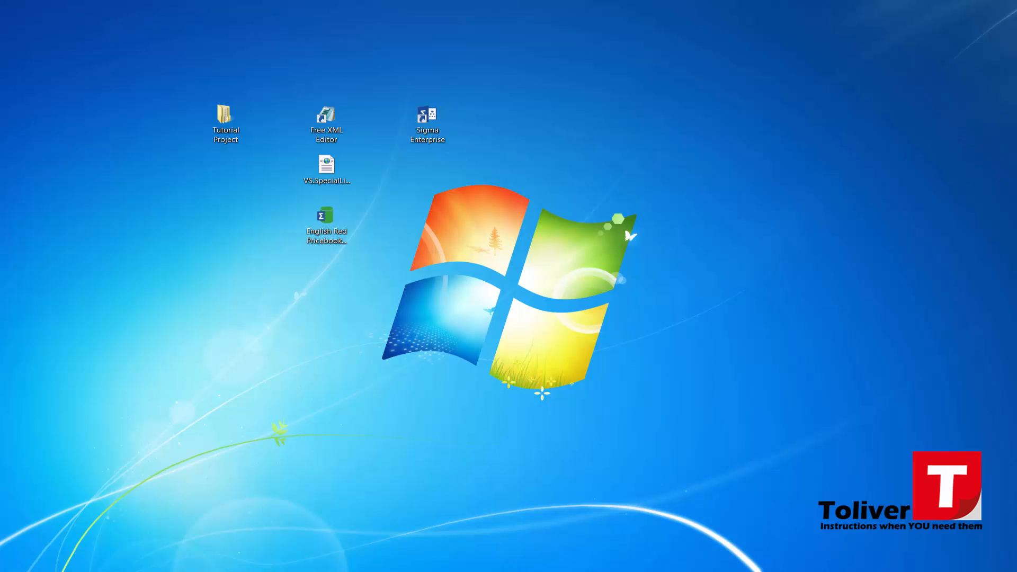
pyautogui.moveTo(999, 203)
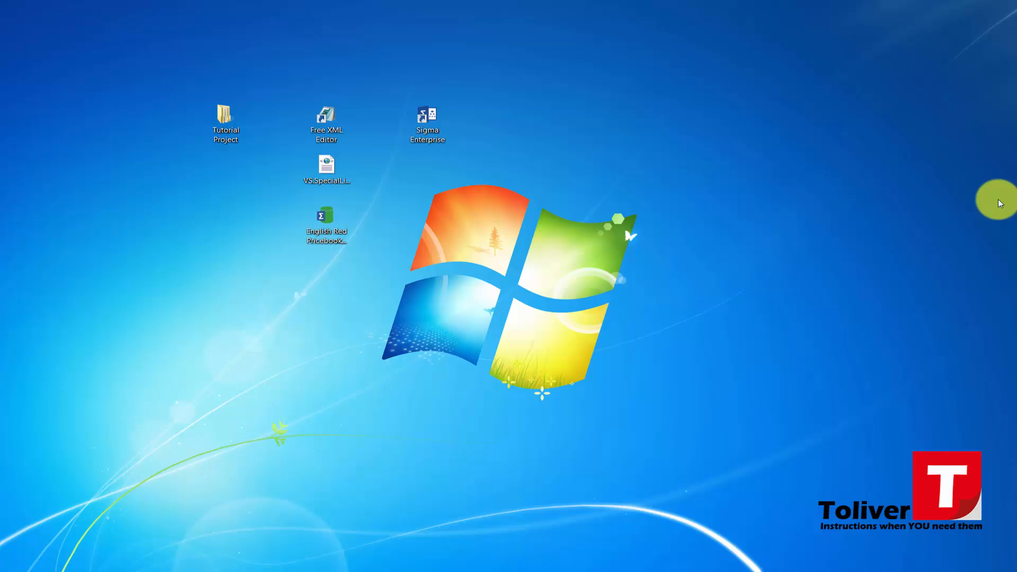
# Launch Sigma Enterprise from its desktop shortcut.
pyautogui.doubleClick(427, 113)
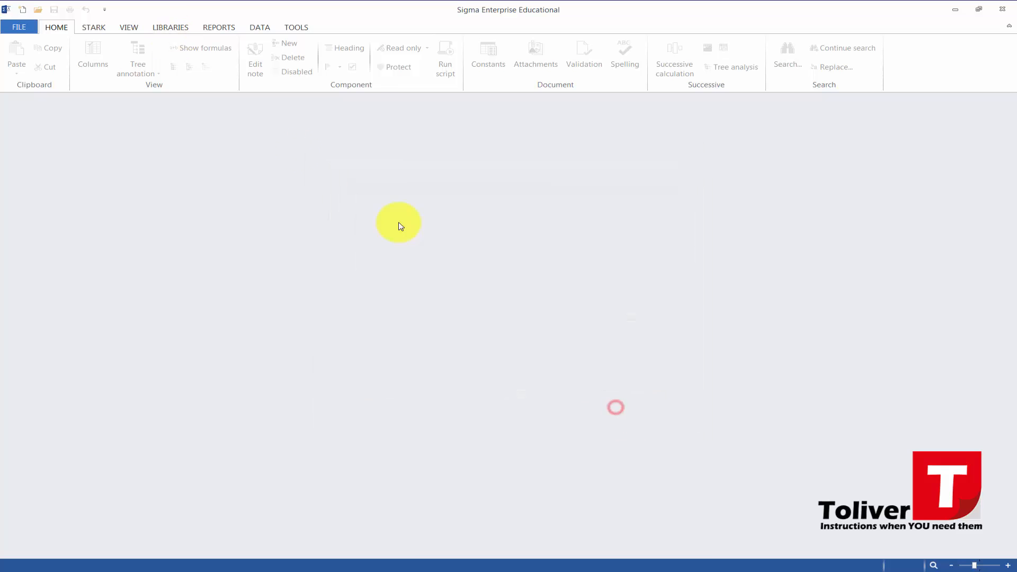
# On the Libraries ribbon, change the Brutto med salær dropdown to '4 English version'.
pyautogui.click(170, 26)
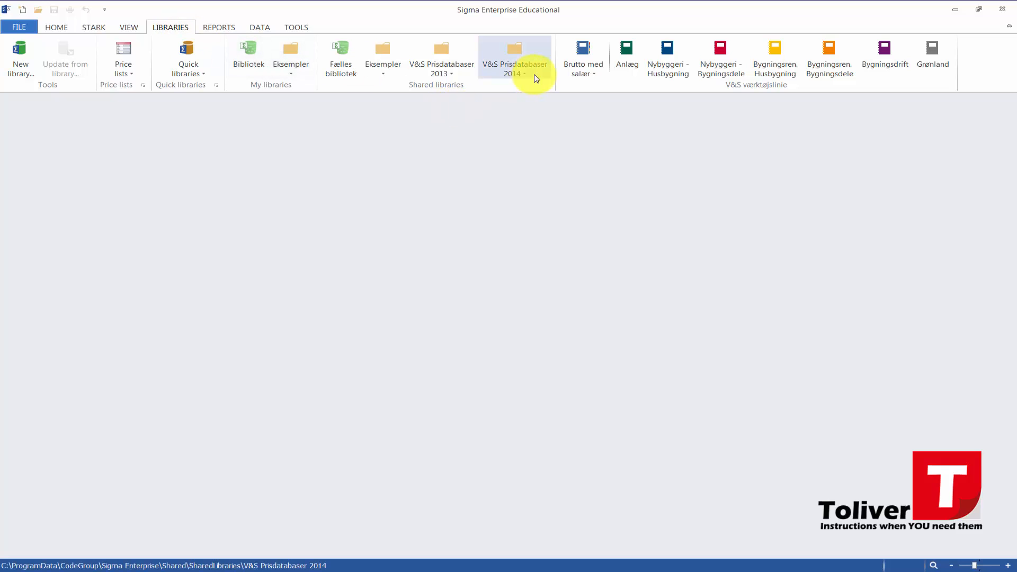
pyautogui.click(583, 55)
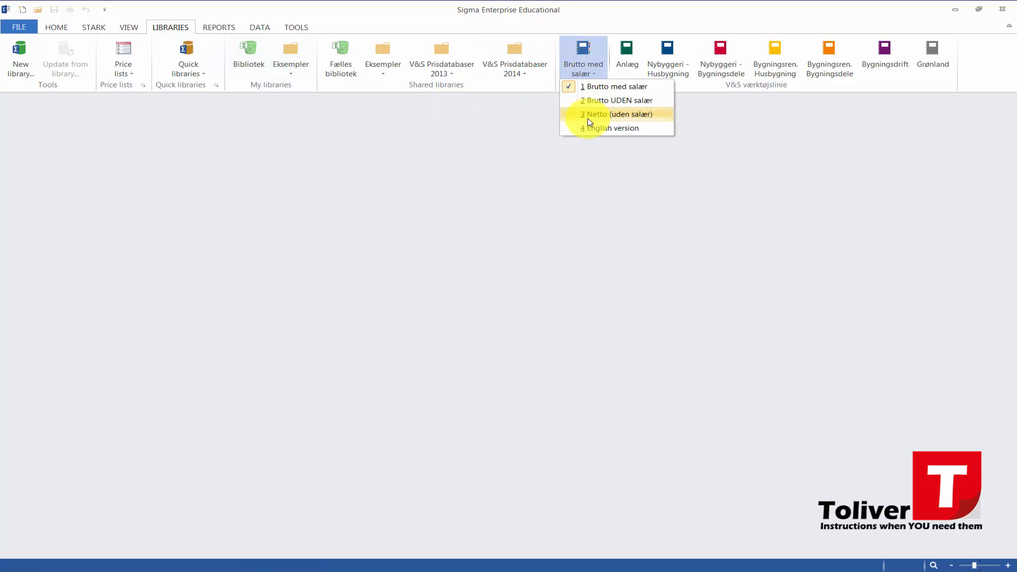
pyautogui.click(616, 115)
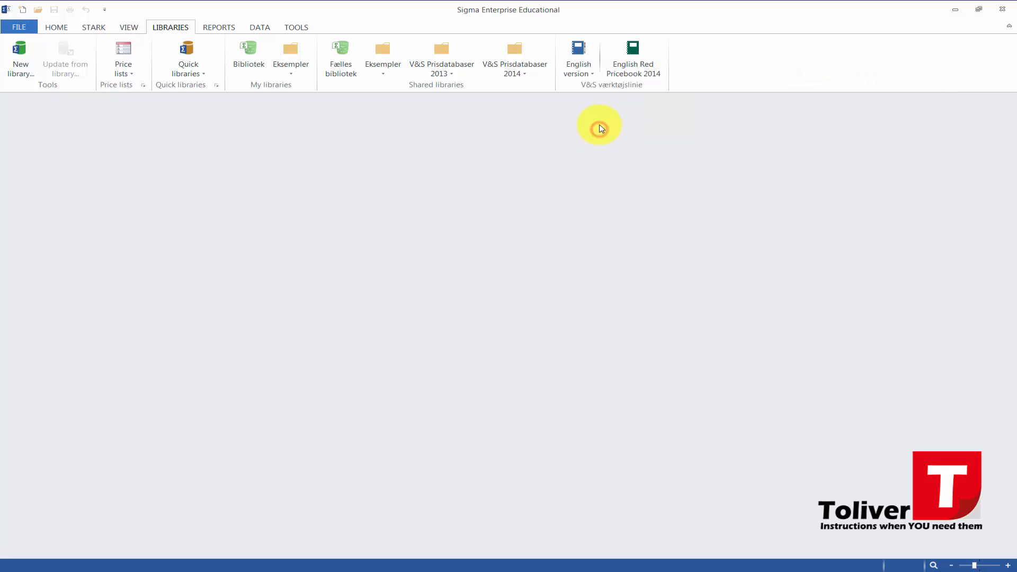
pyautogui.moveTo(632, 58)
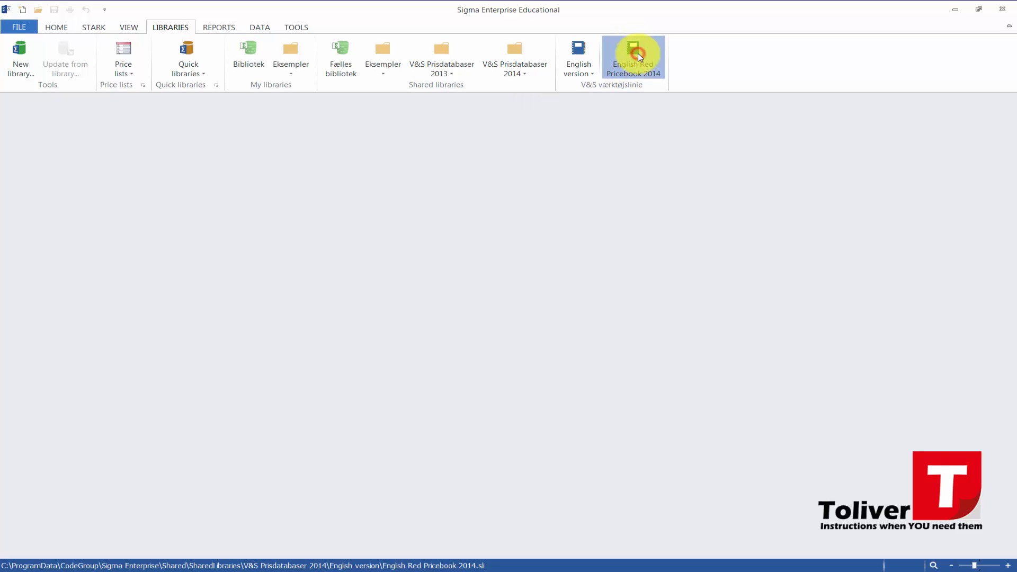
# Open English Red Pricebook 2014 to show its building component groups with total costs.
pyautogui.click(633, 57)
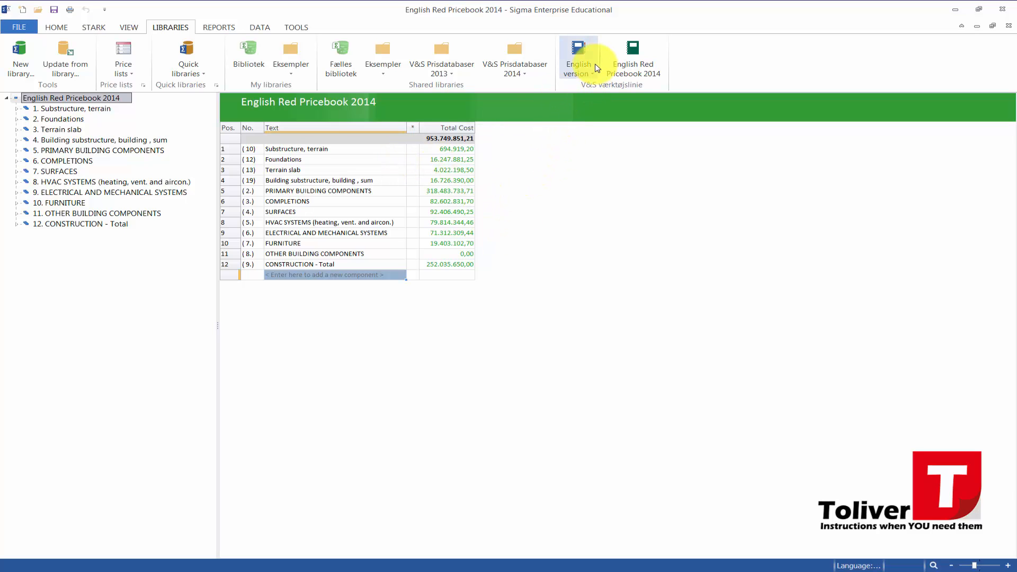
pyautogui.moveTo(604, 207)
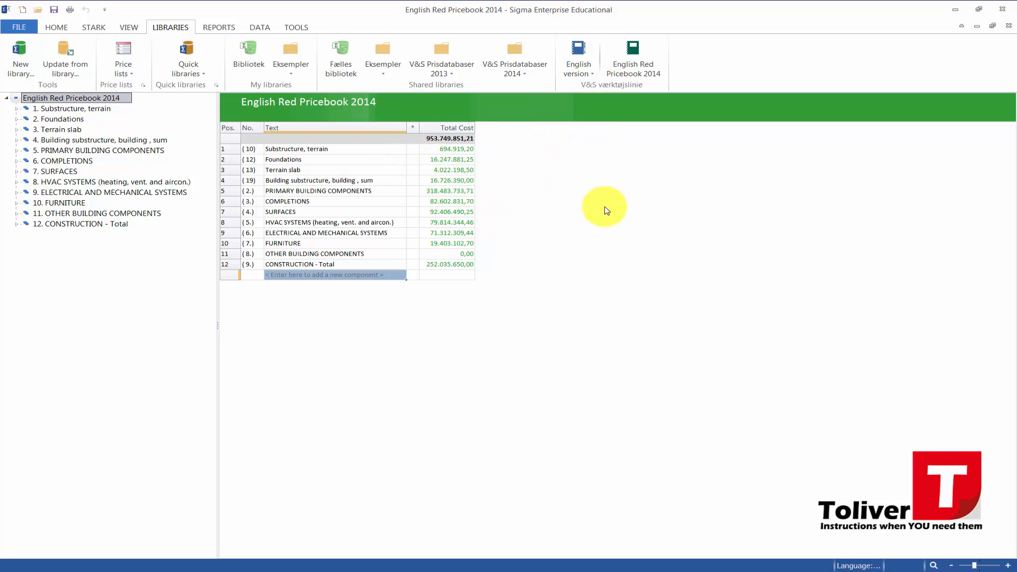